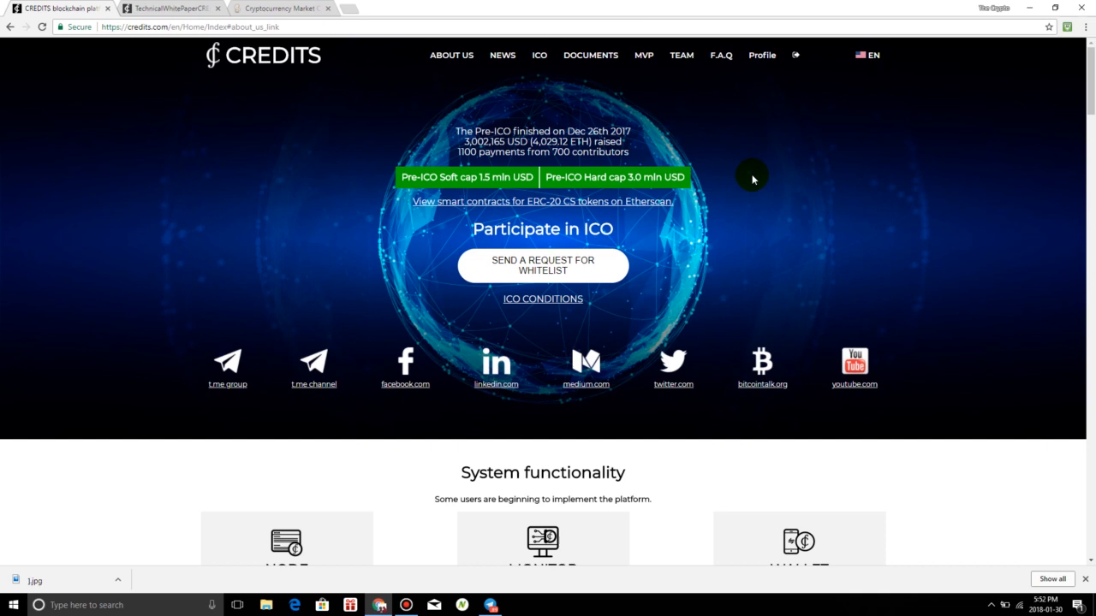
mouse_move(764, 192)
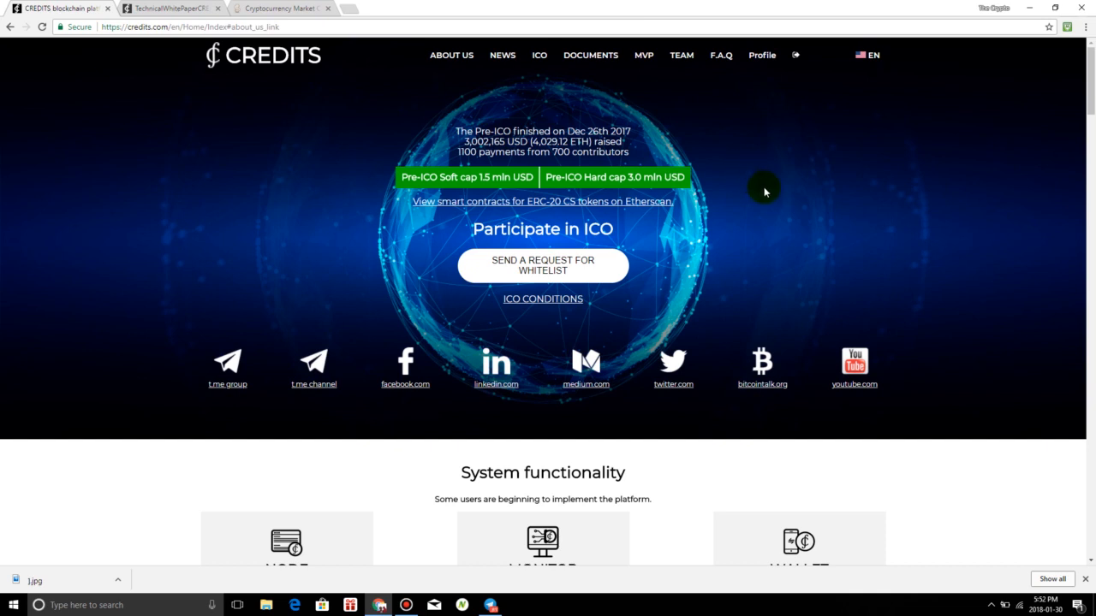
mouse_move(826, 195)
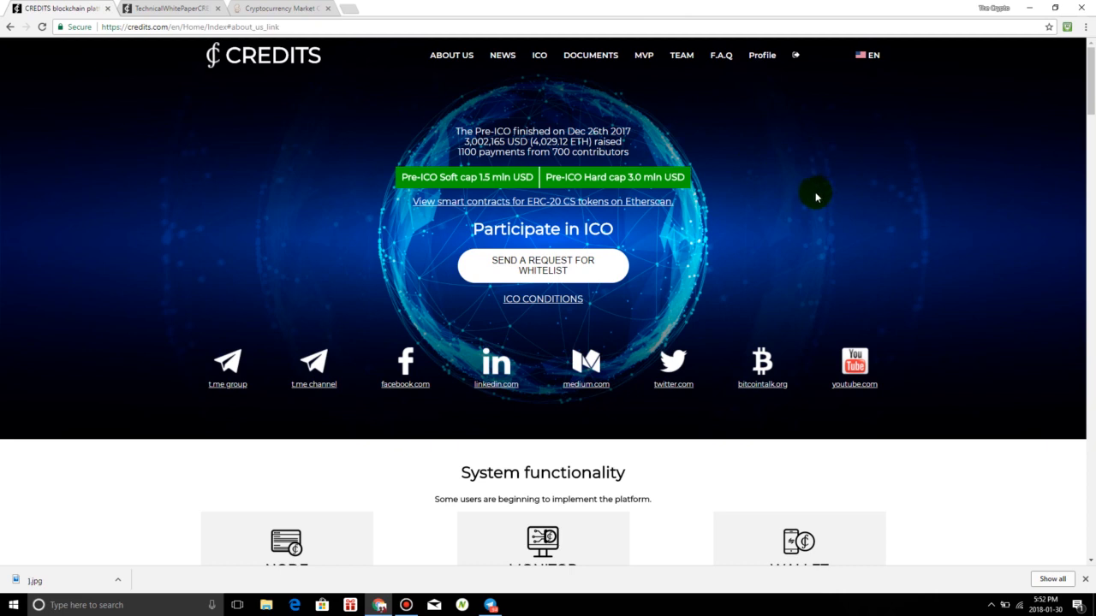
mouse_move(803, 216)
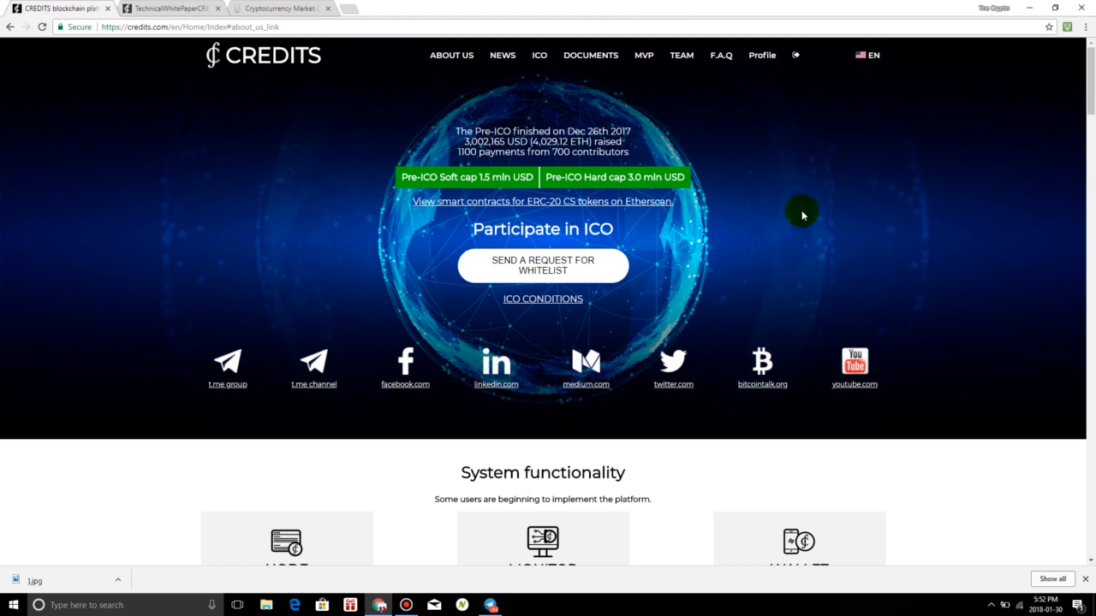
mouse_move(772, 221)
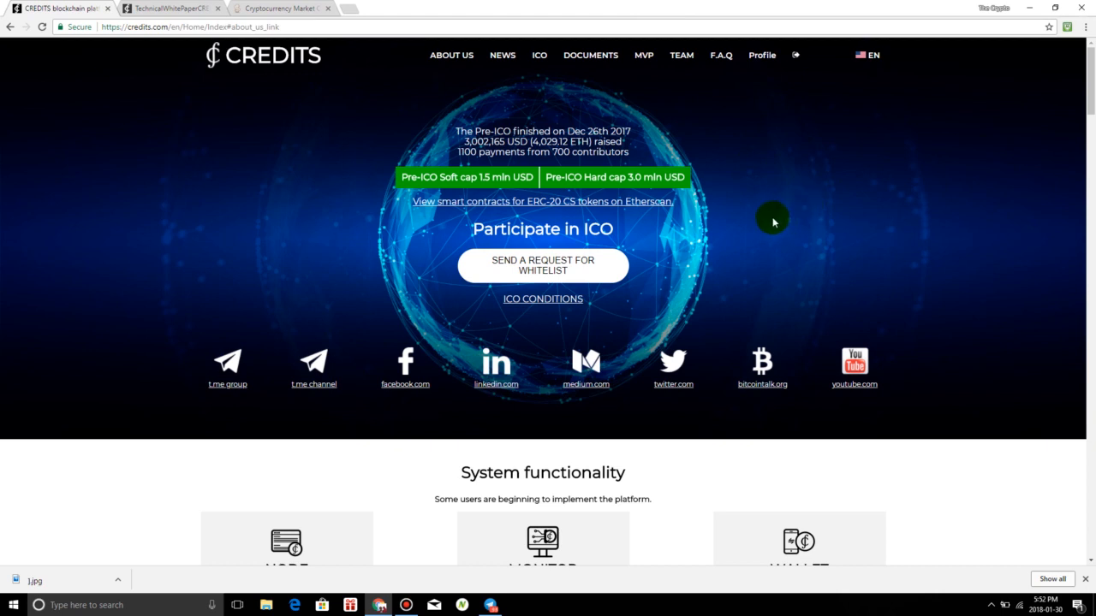
mouse_move(757, 233)
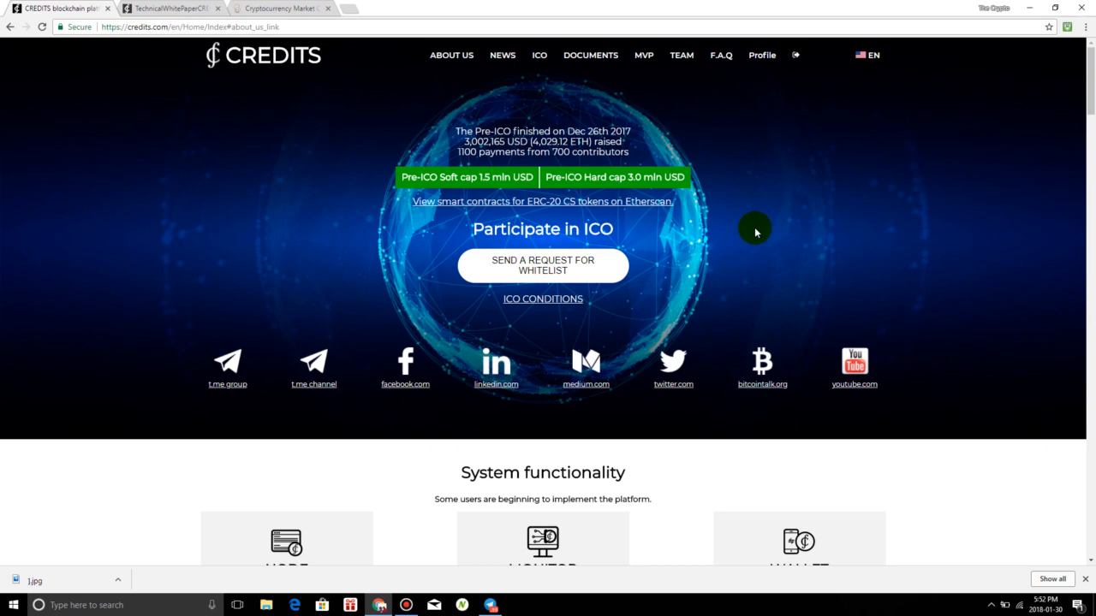
Scroll the Credits homepage past System functionality to the Very Fast Blockchain speed and fee figures
scroll("down", 3)
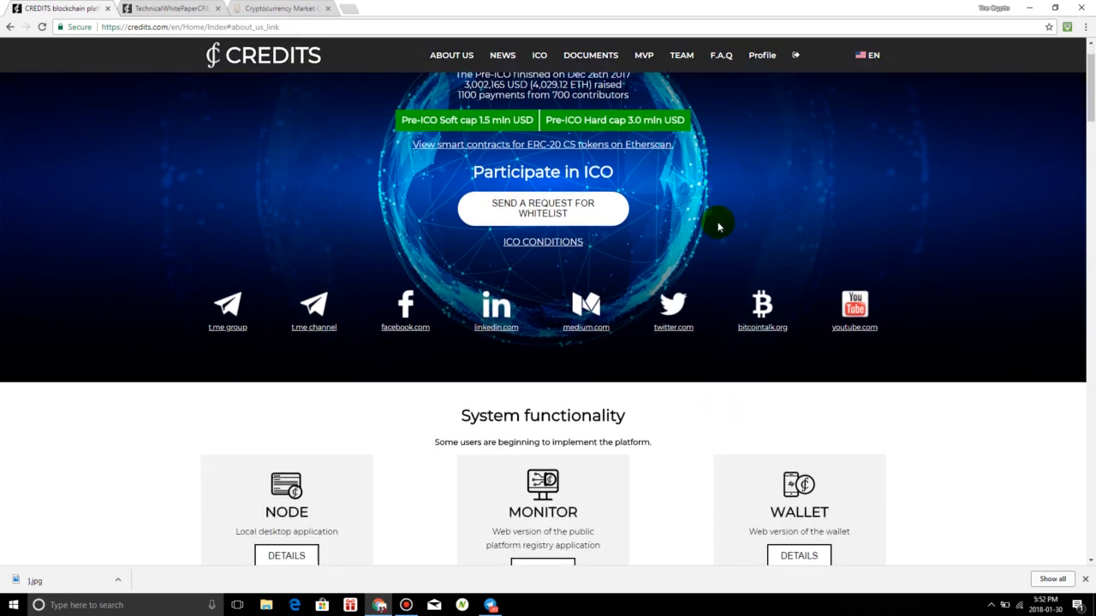
scroll("down", 3)
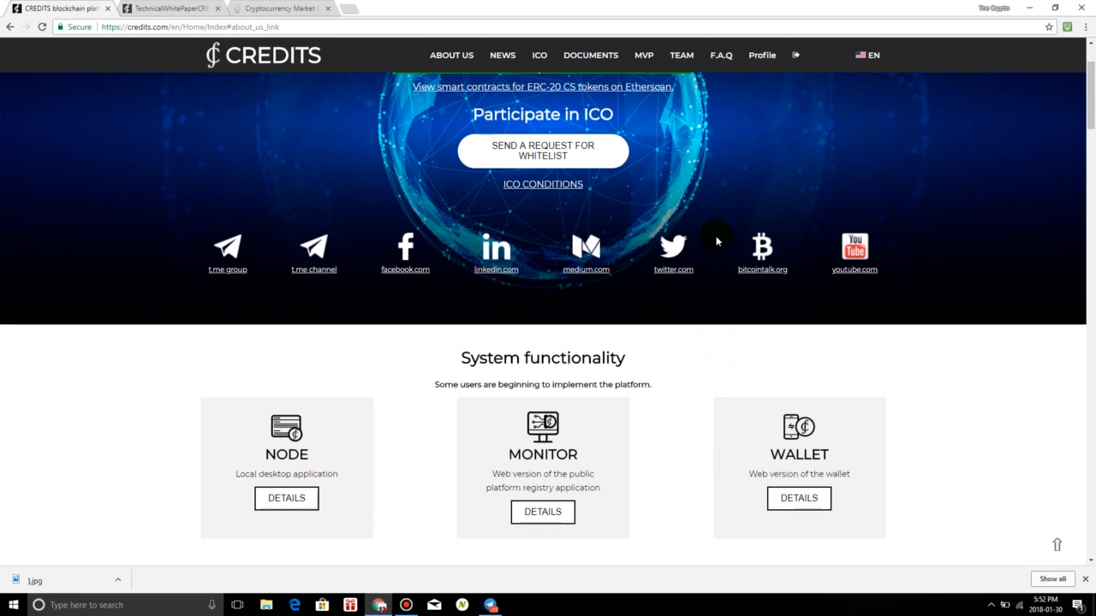
scroll("down", 3)
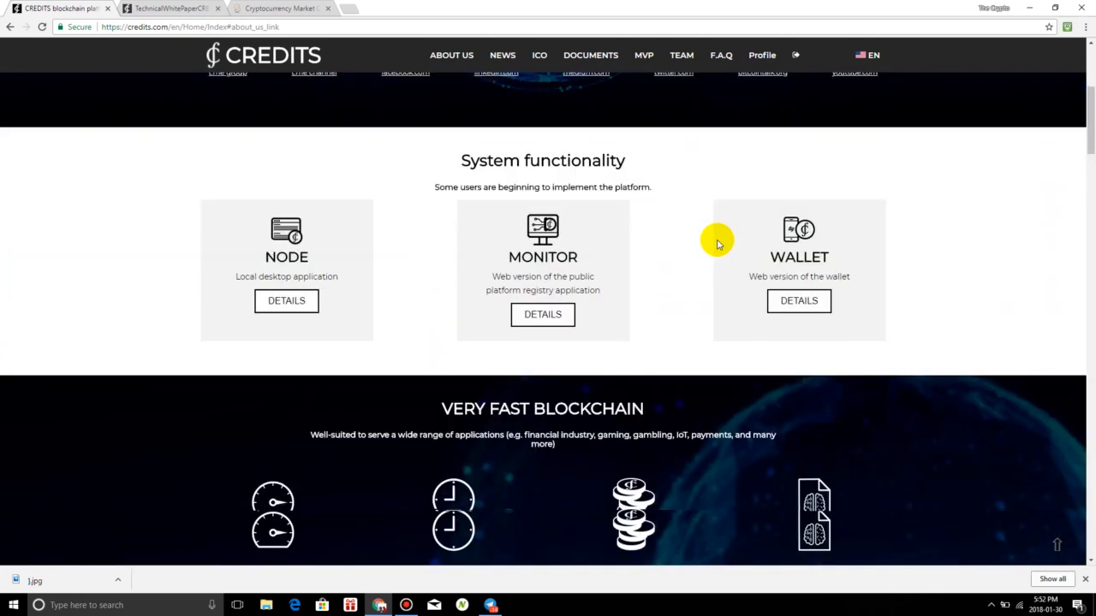
scroll("down", 3)
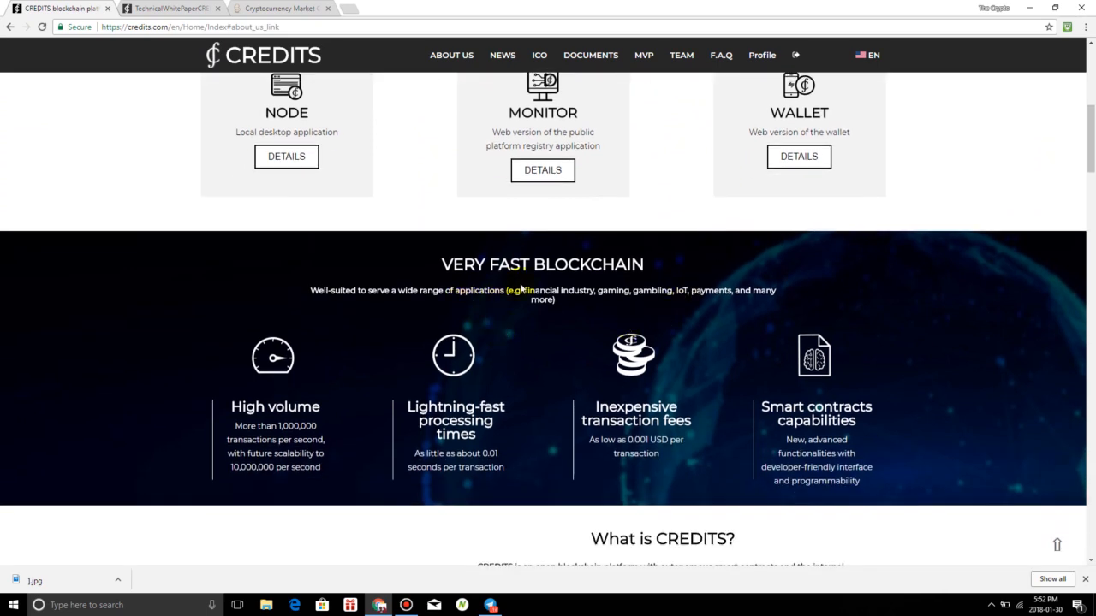
mouse_move(527, 363)
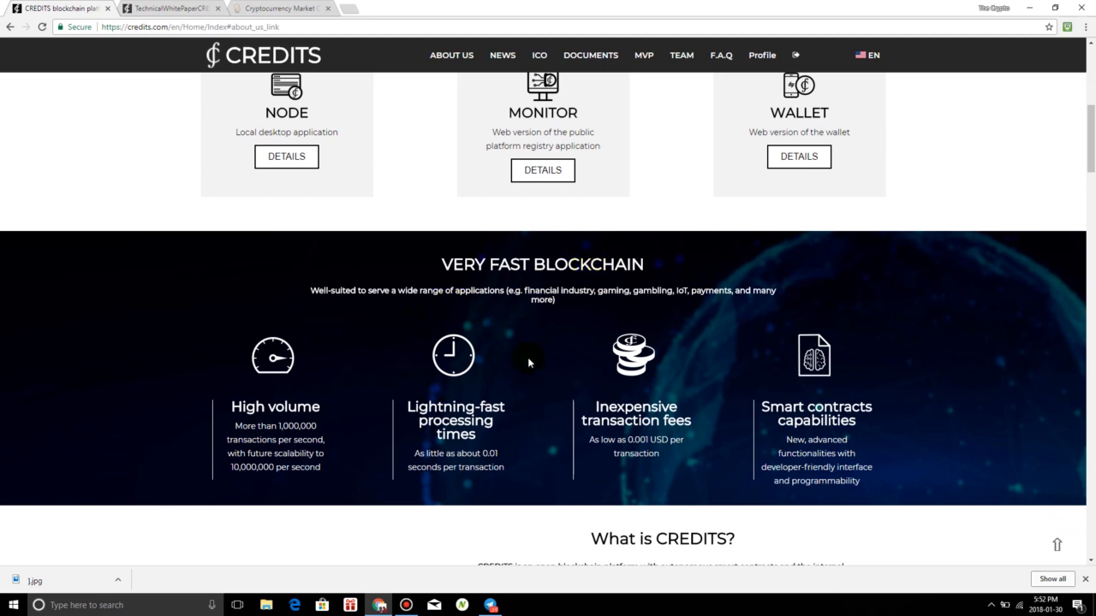
scroll("down", 3)
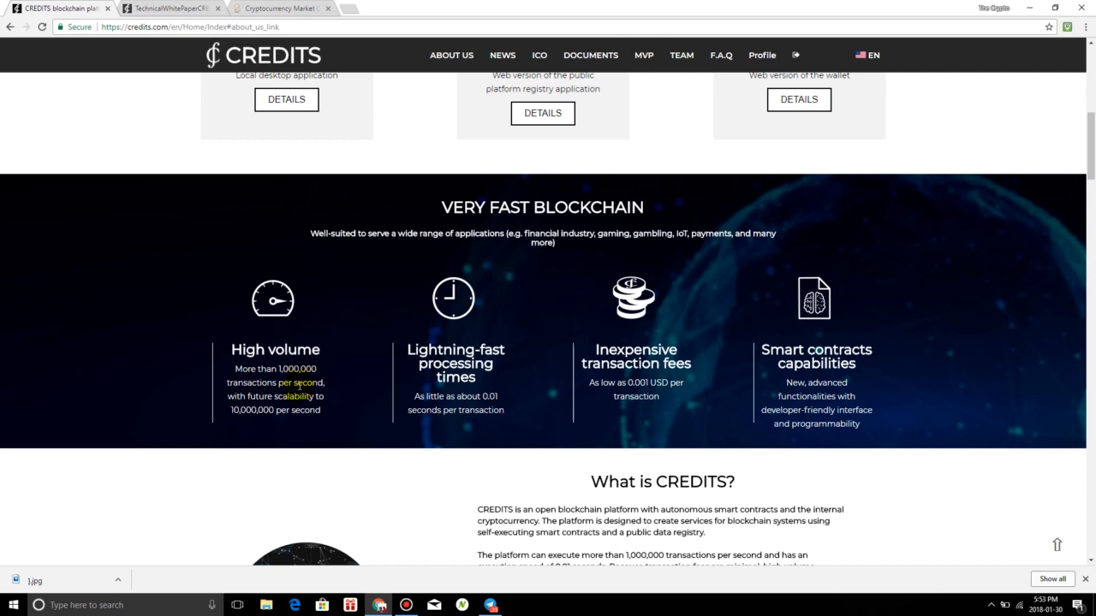
mouse_move(277, 431)
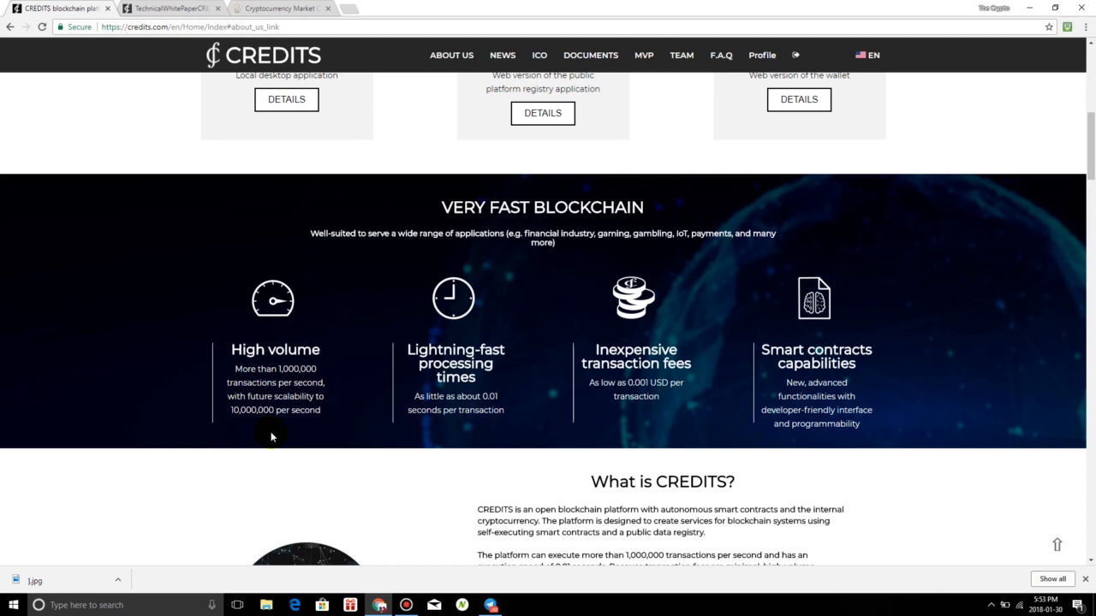
mouse_move(620, 418)
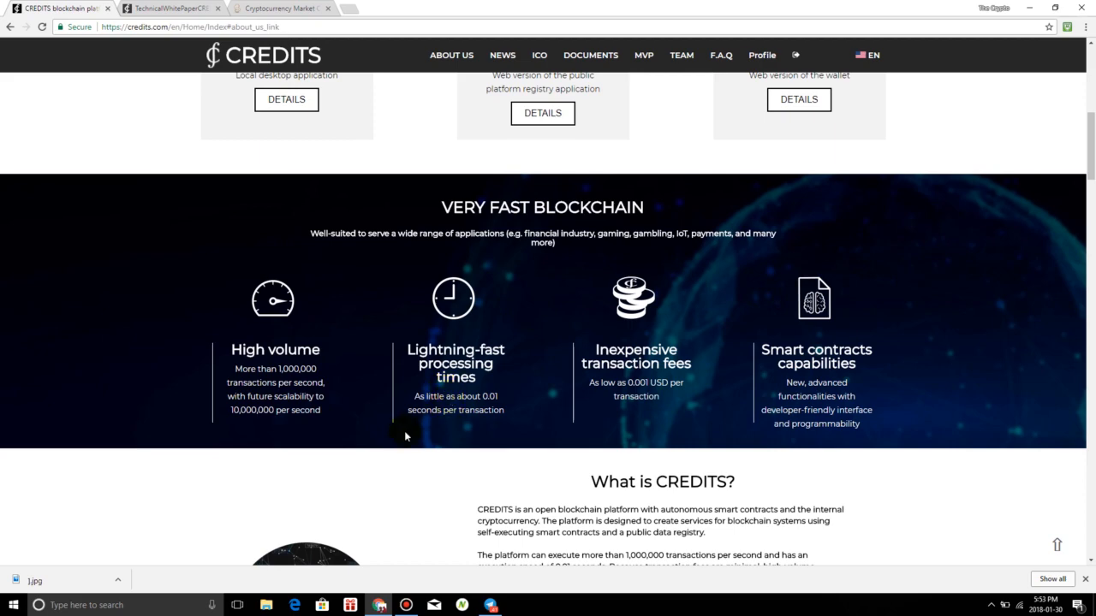
Scroll so the What is CREDITS? description of smart contracts, 1,000,000 TPS and minimal fees shows
scroll("down", 3)
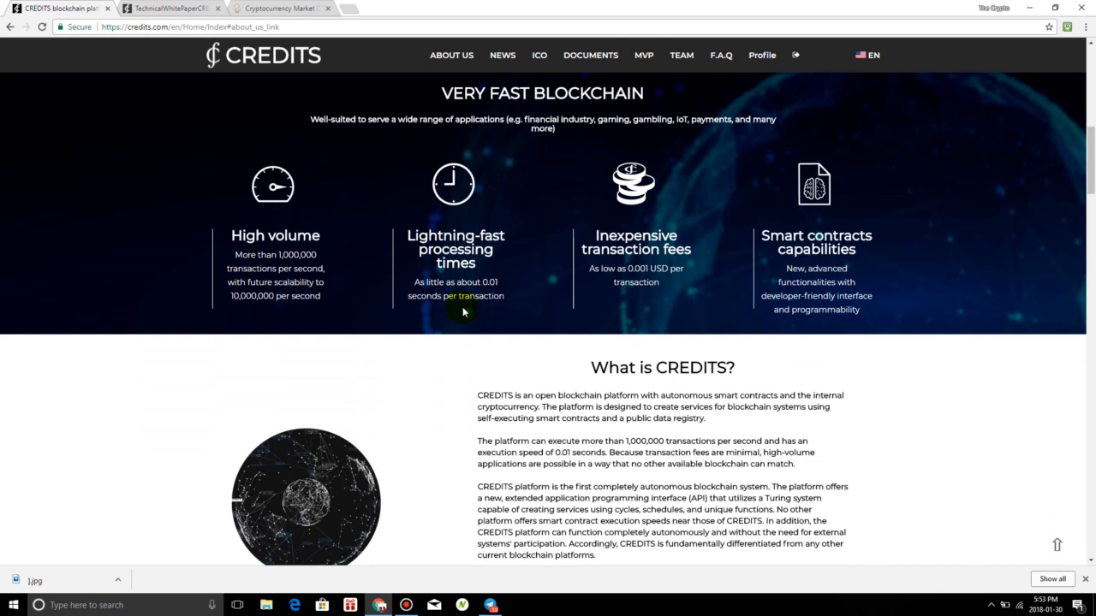
mouse_move(471, 300)
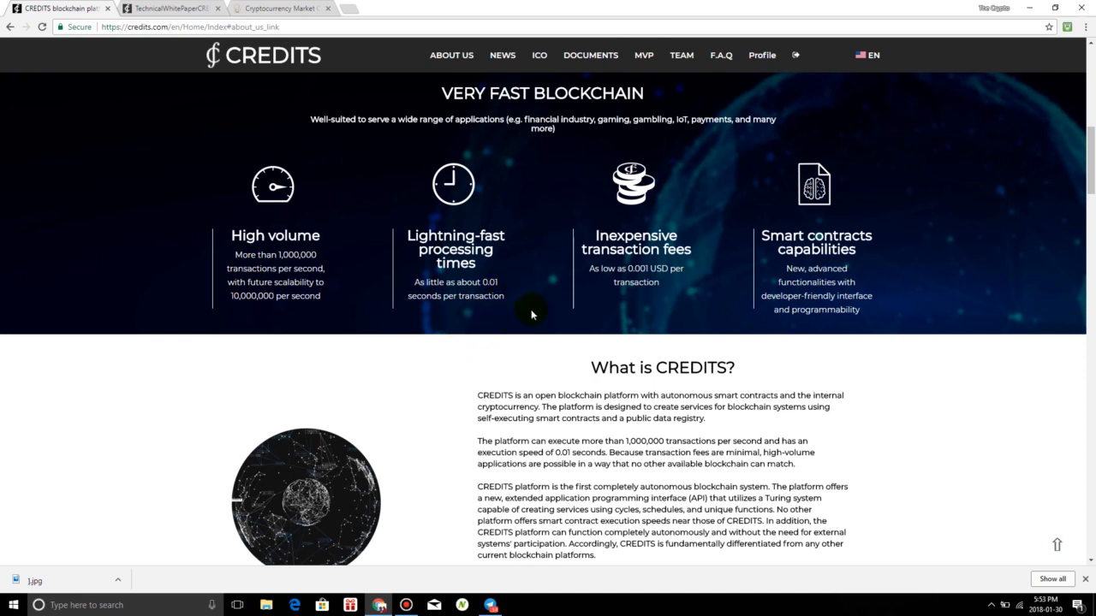
mouse_move(513, 282)
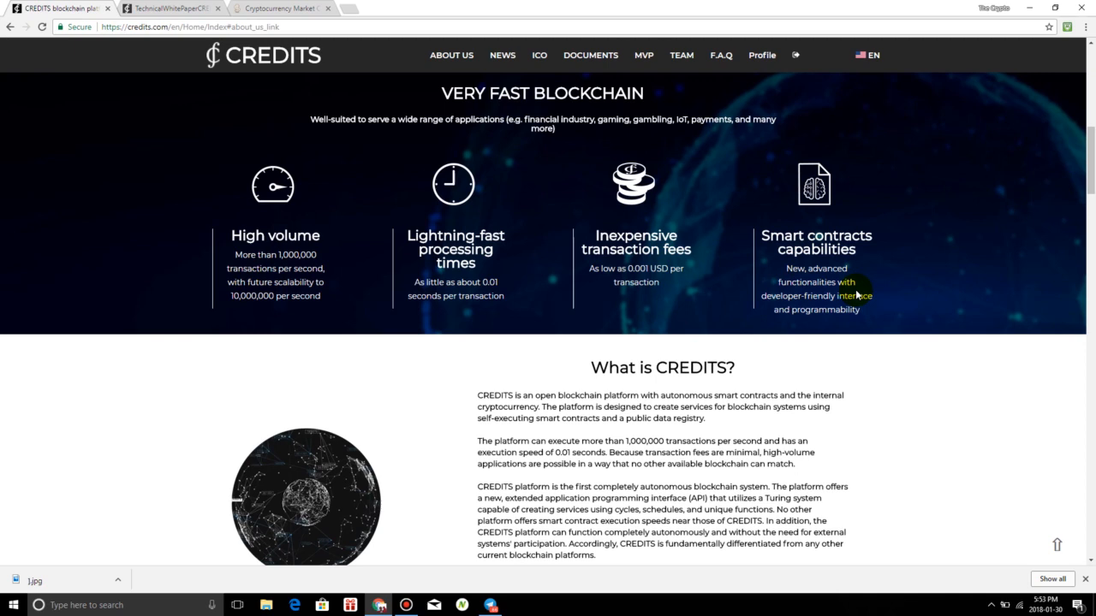
mouse_move(683, 314)
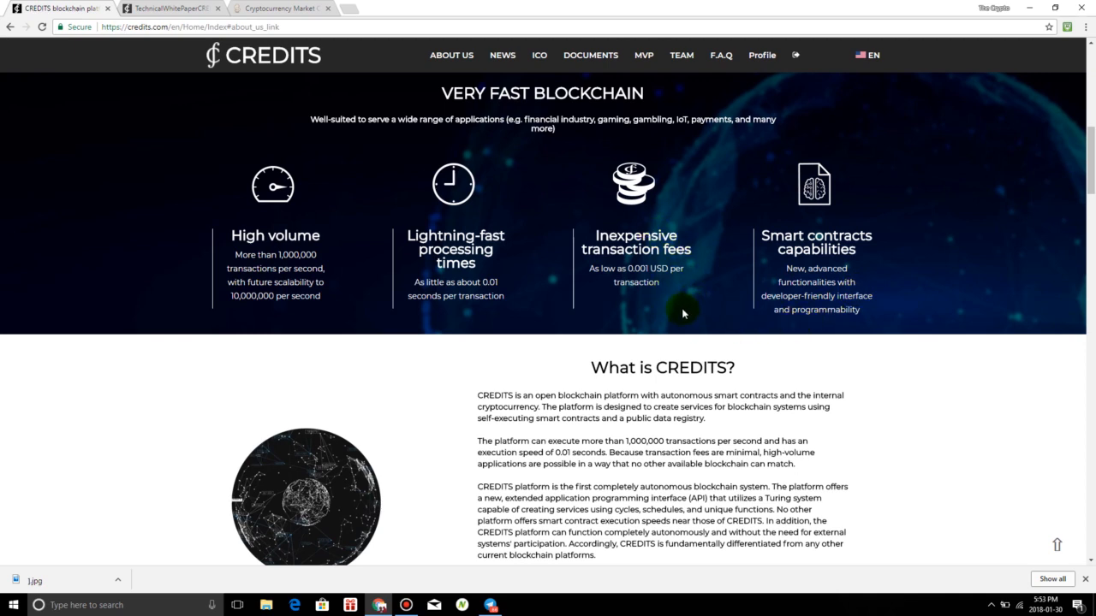
mouse_move(866, 295)
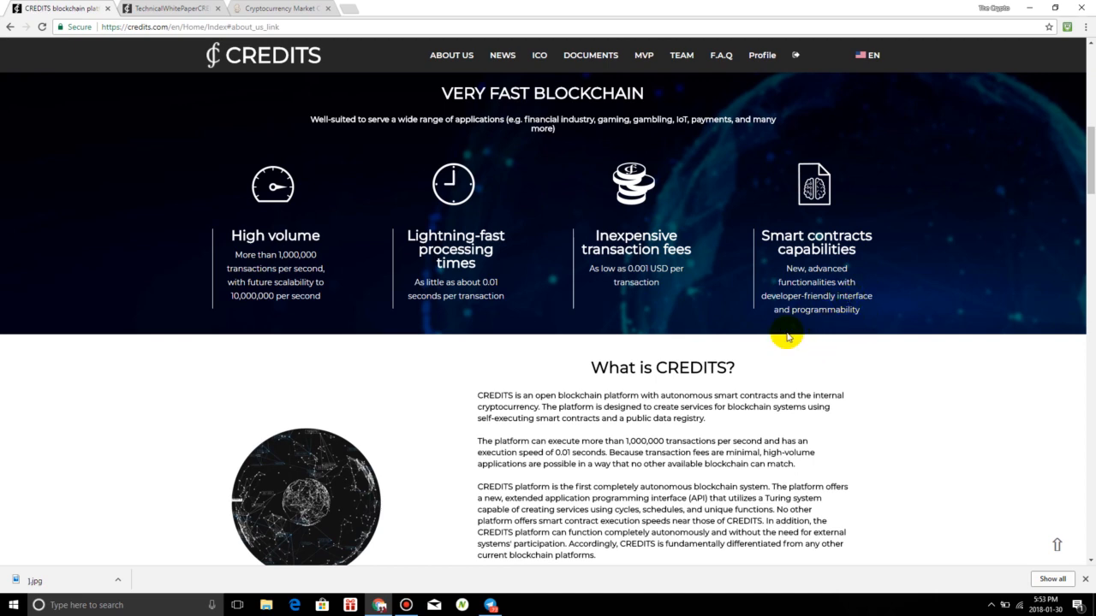
mouse_move(859, 332)
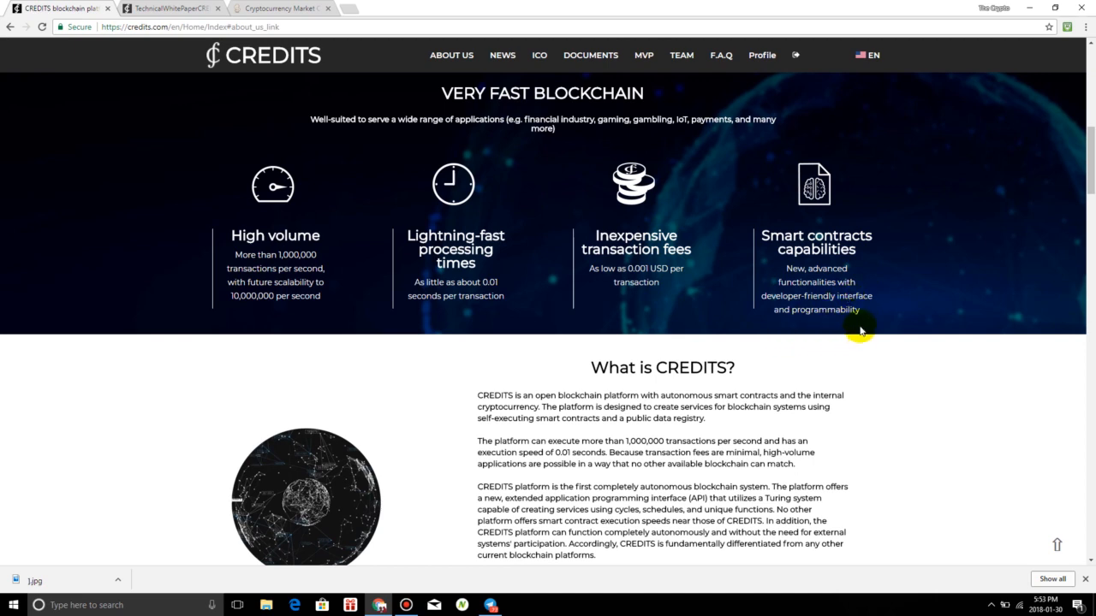
mouse_move(863, 250)
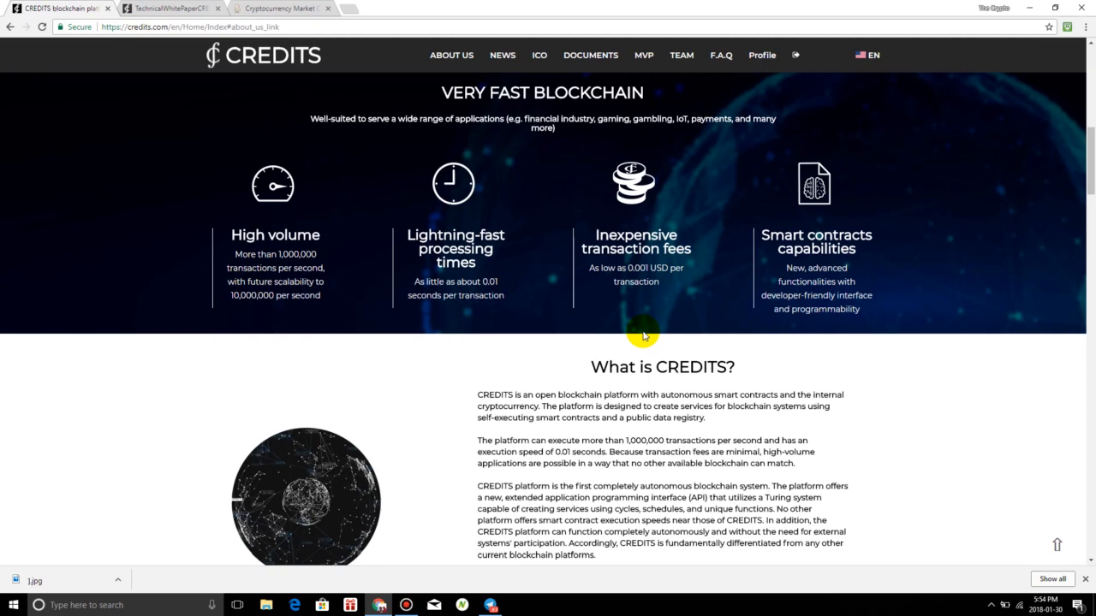
Scroll past What is CREDITS? and Documents to the Advanced, Comprehensive Smart Contract Capabilities section
scroll("down", 3)
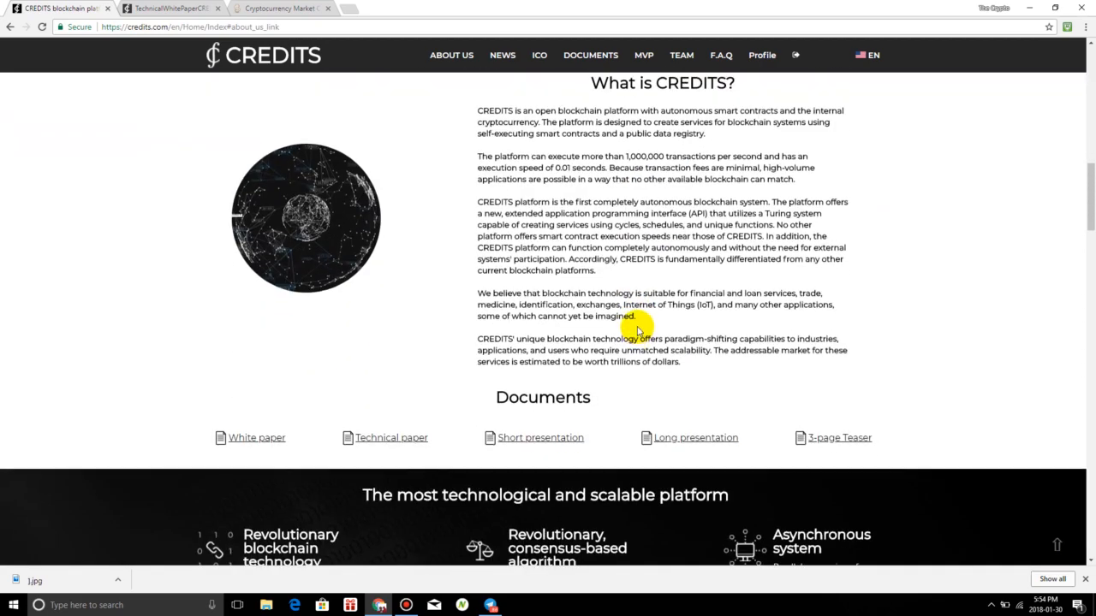
scroll("up", 3)
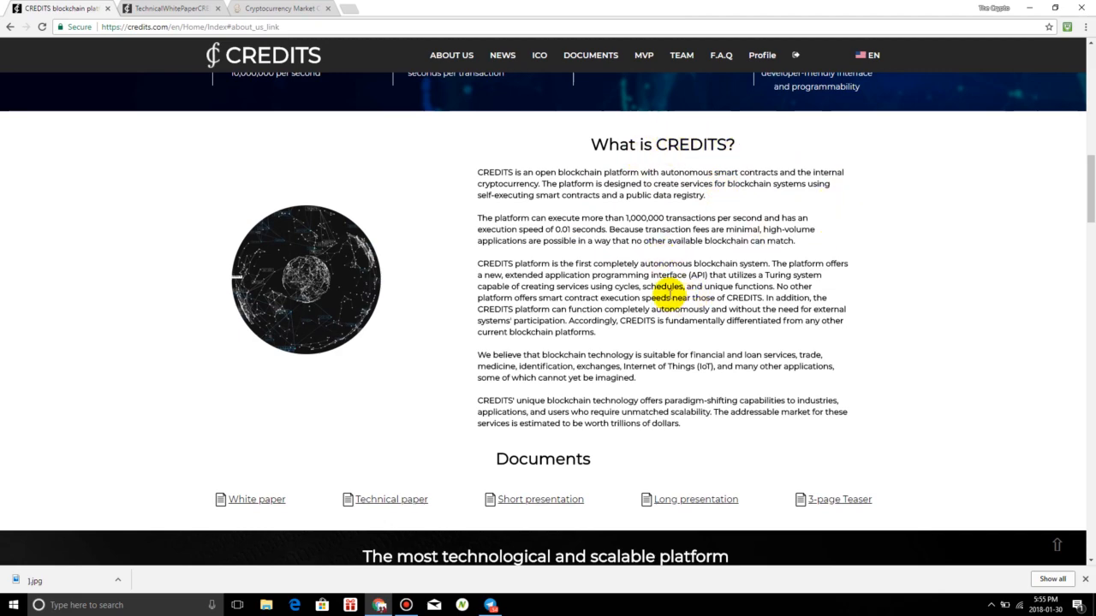
scroll("up", 3)
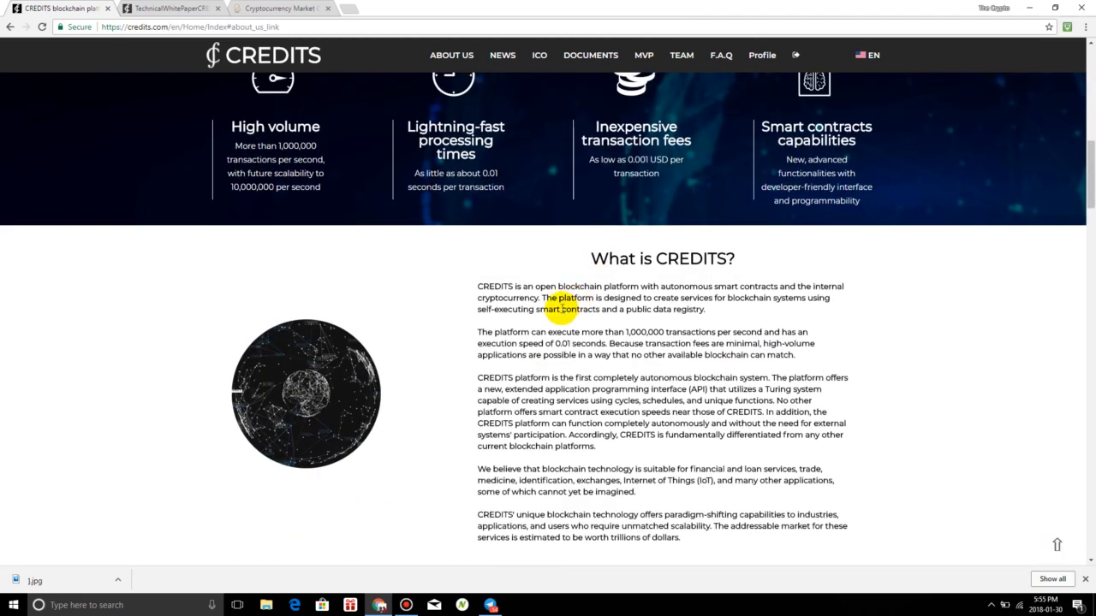
scroll("down", 3)
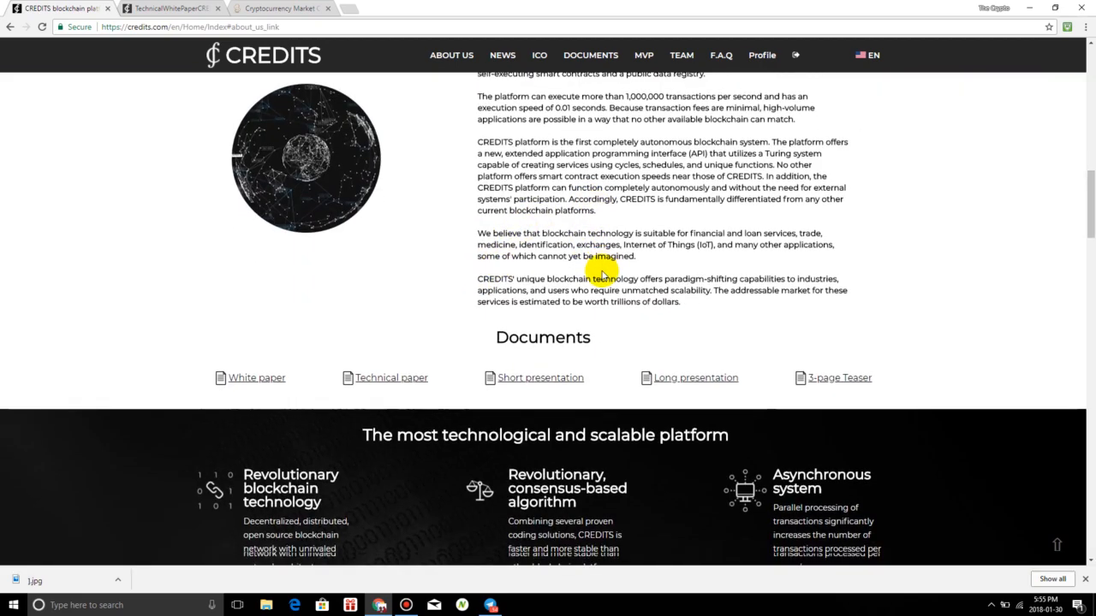
scroll("down", 3)
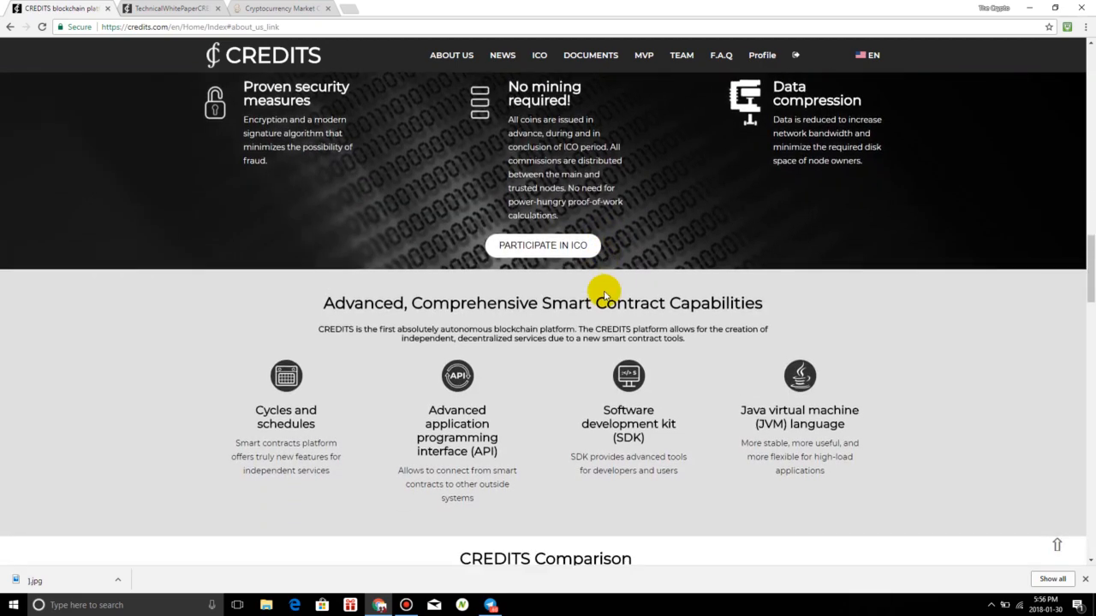
scroll("down", 3)
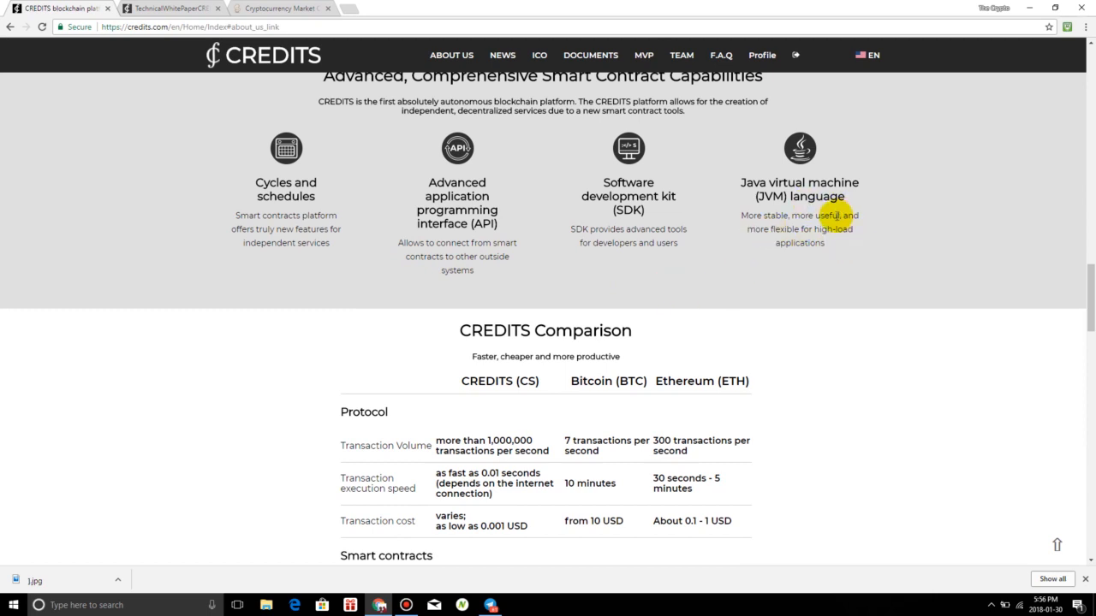
mouse_move(380, 333)
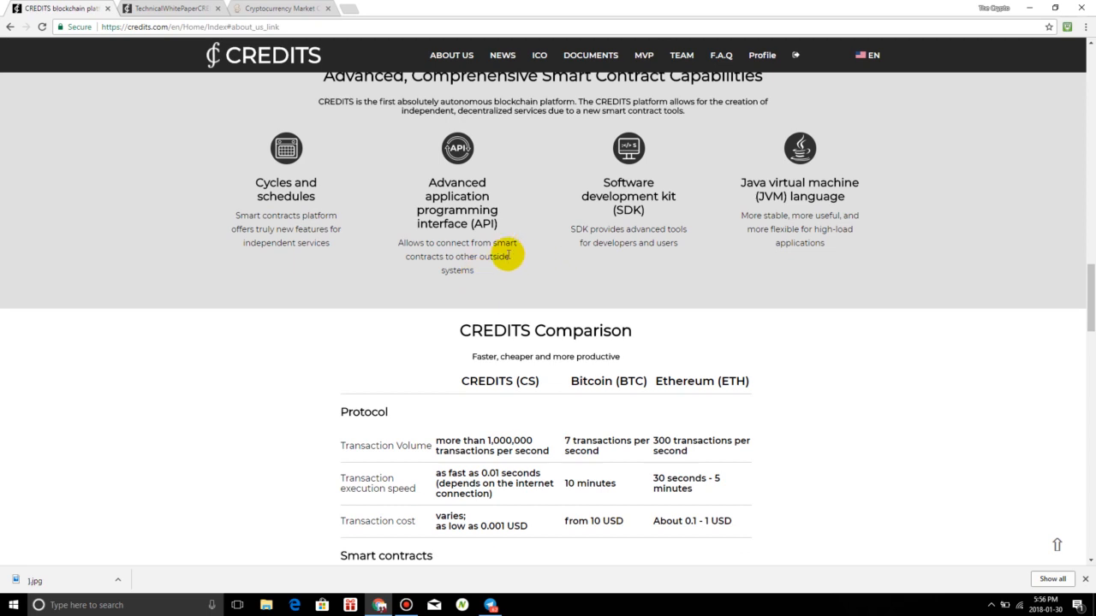
mouse_move(497, 322)
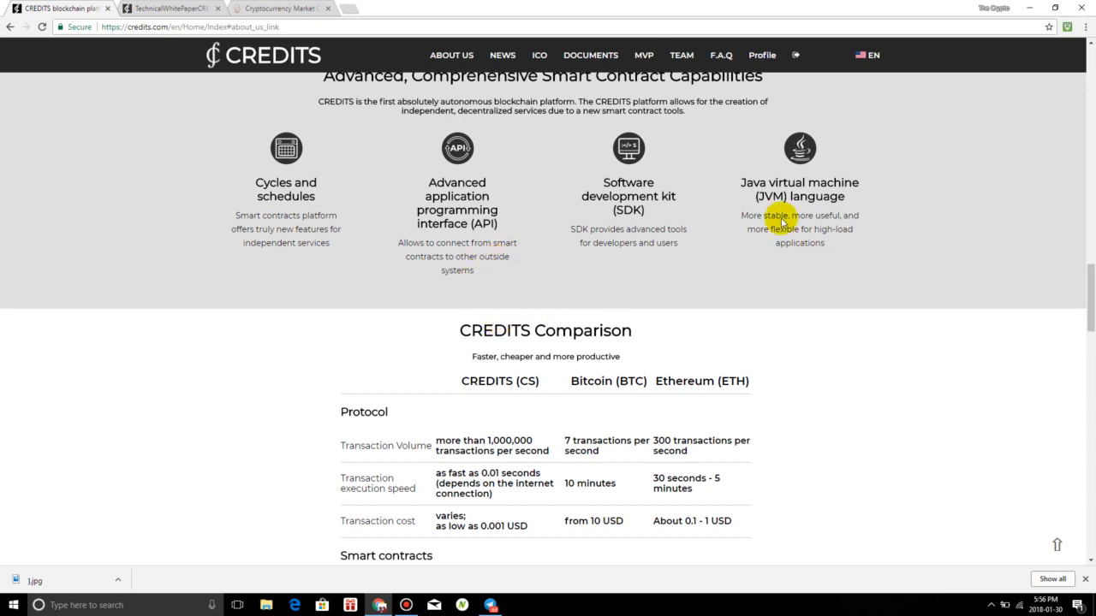
mouse_move(805, 267)
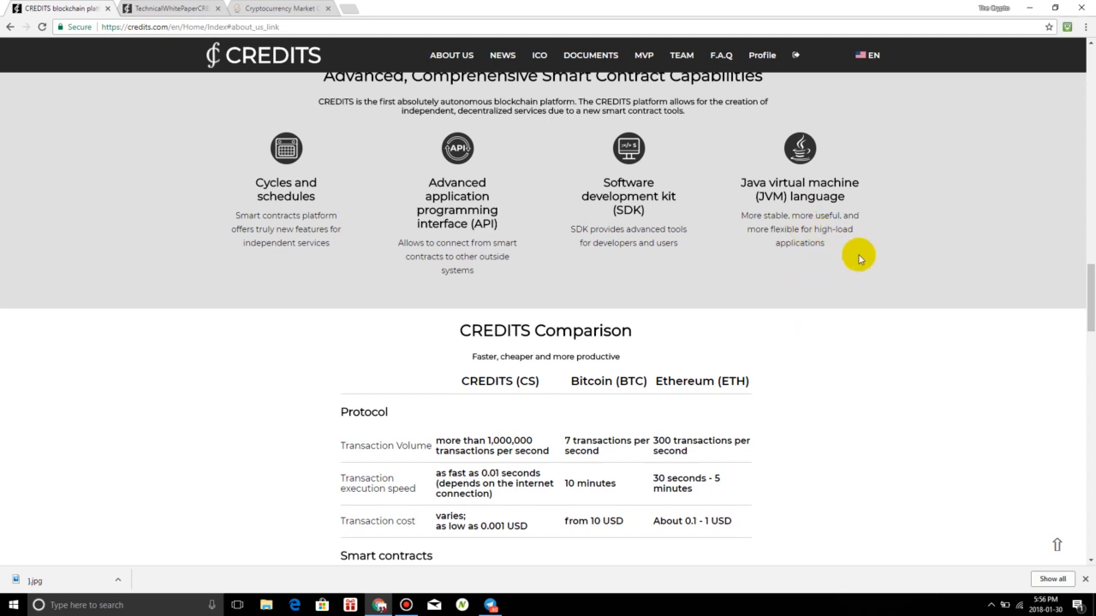
mouse_move(808, 238)
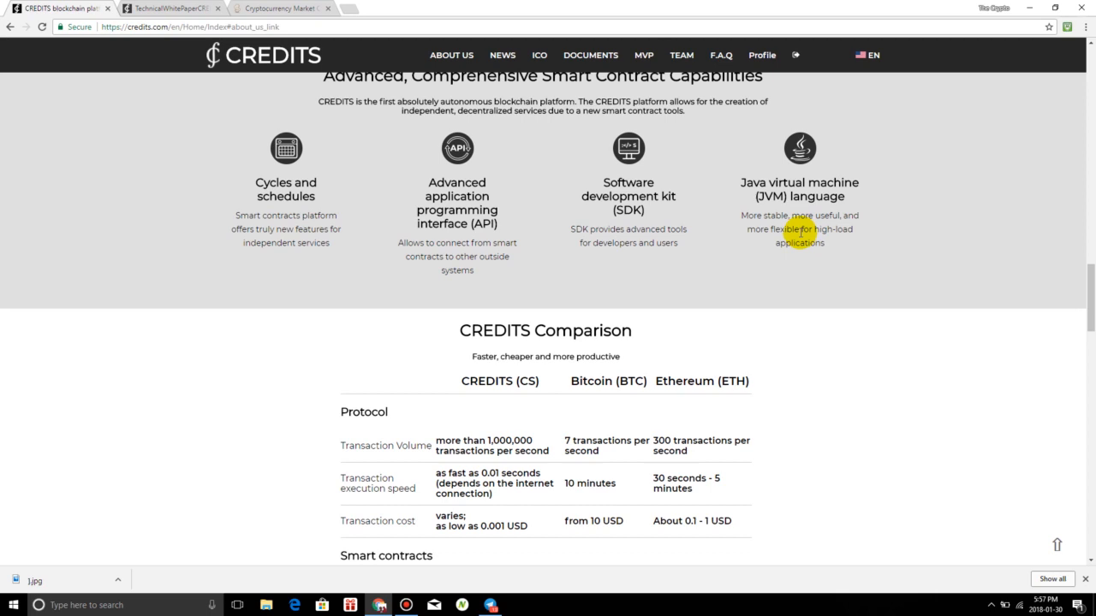
Scroll through the CREDITS vs Bitcoin and Ethereum comparison table toward the Roadmap and Technical audit
scroll("down", 3)
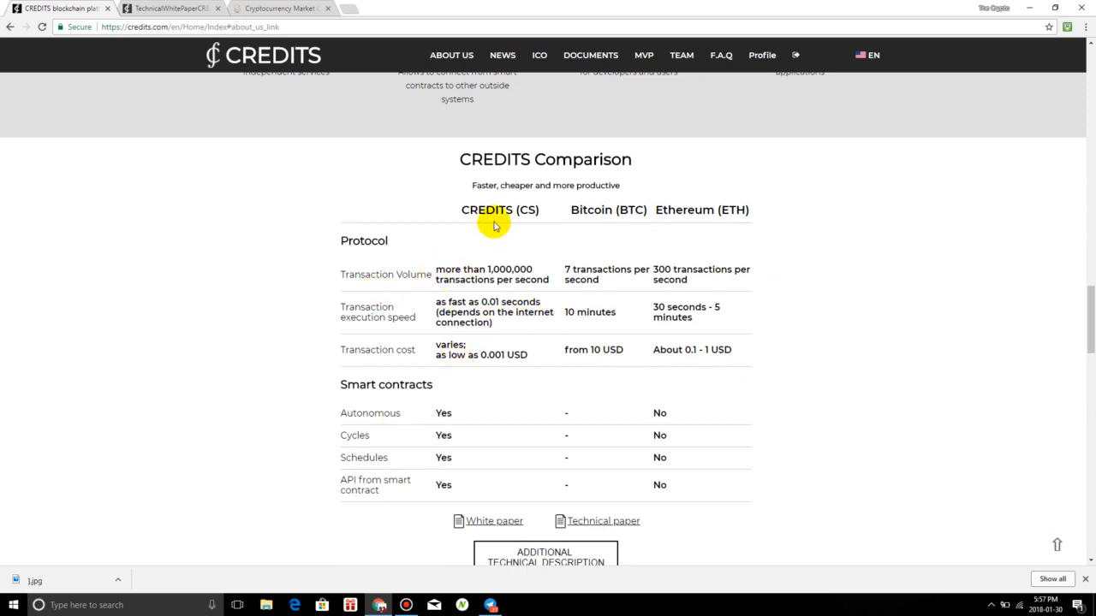
mouse_move(717, 363)
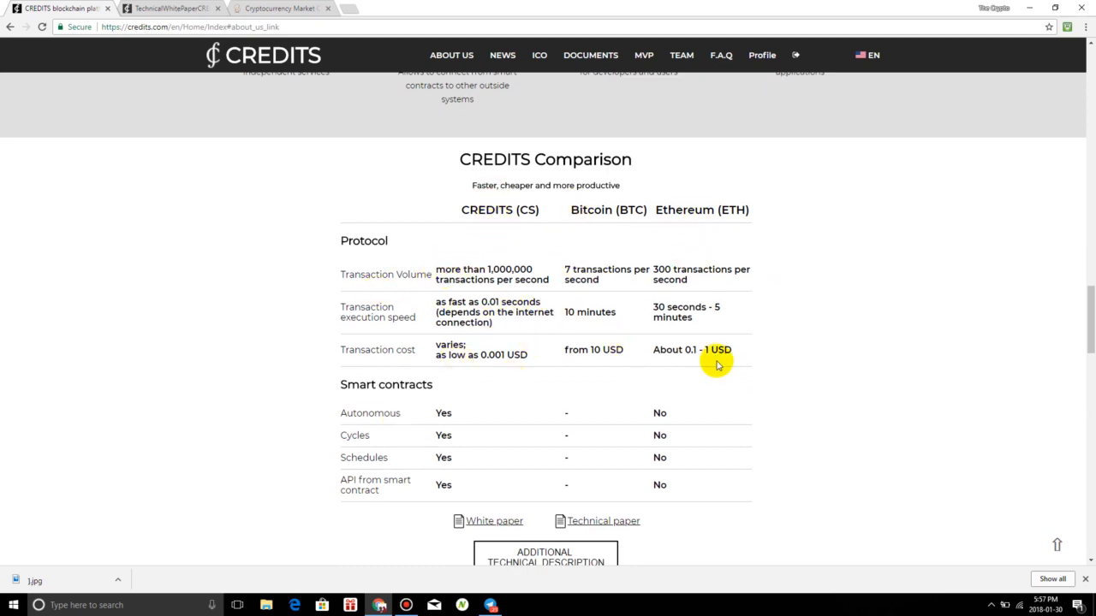
mouse_move(454, 276)
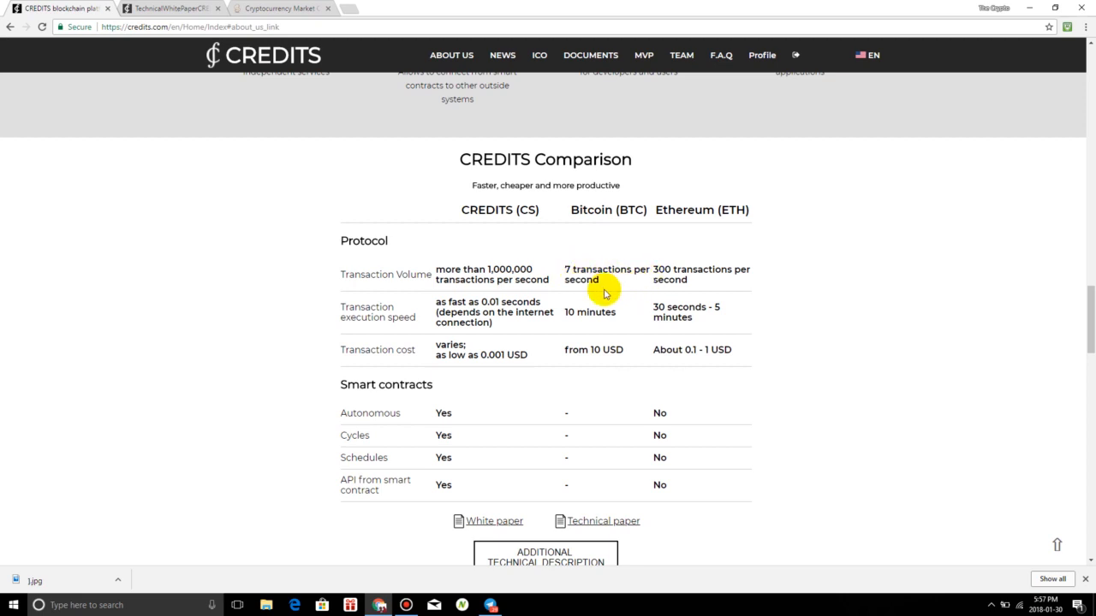
mouse_move(732, 257)
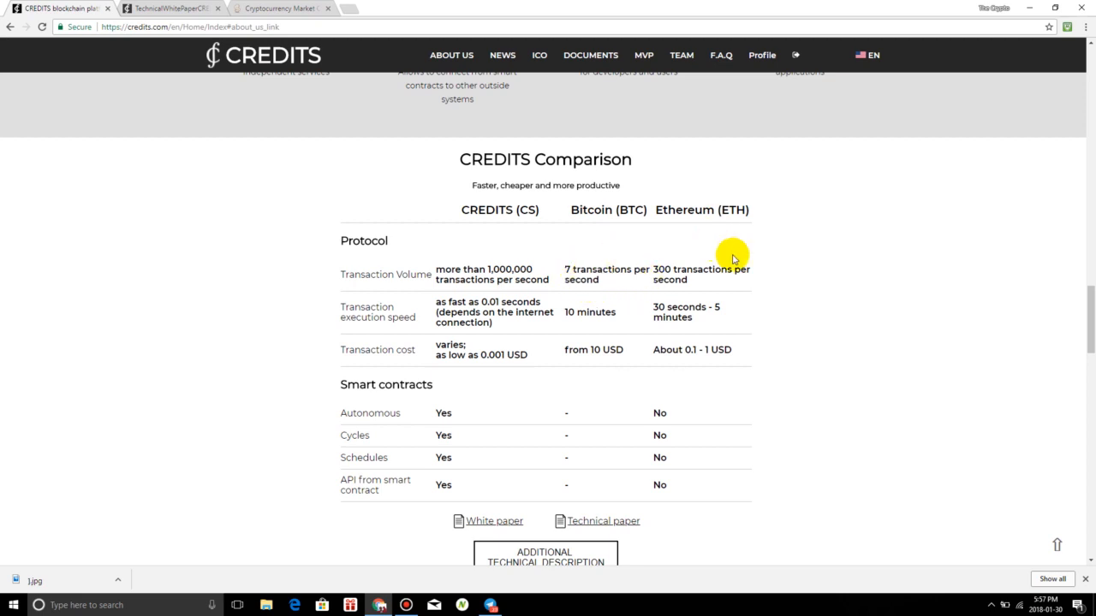
mouse_move(685, 301)
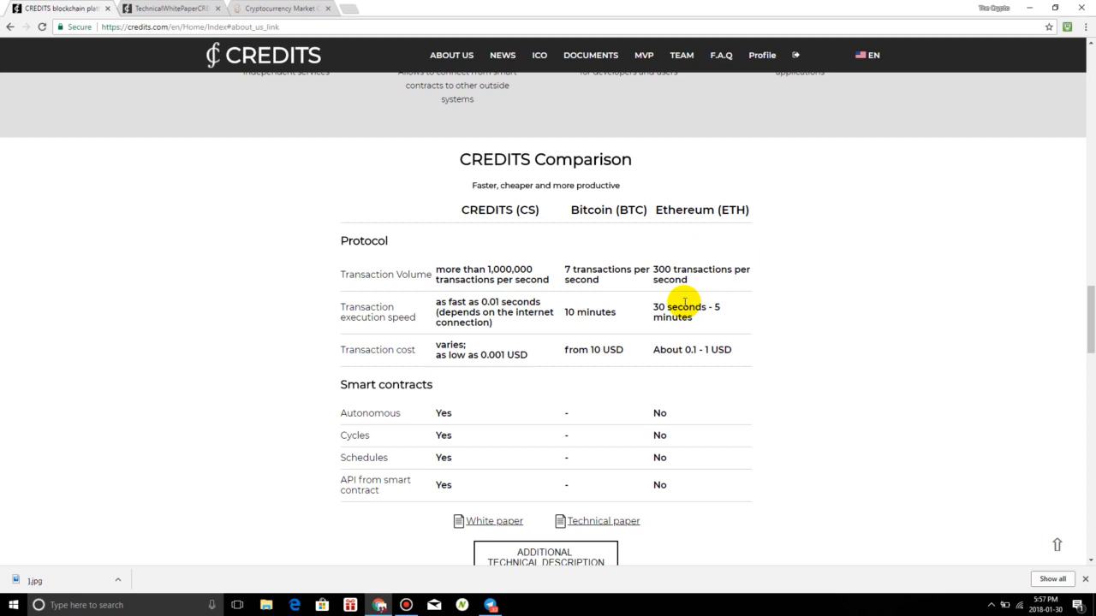
mouse_move(626, 348)
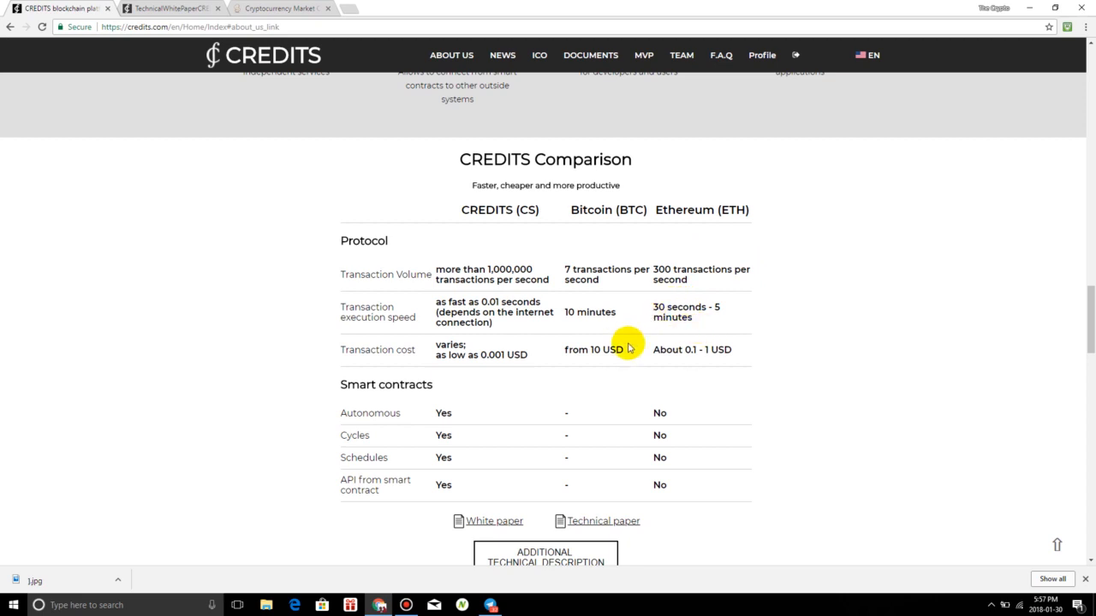
mouse_move(658, 379)
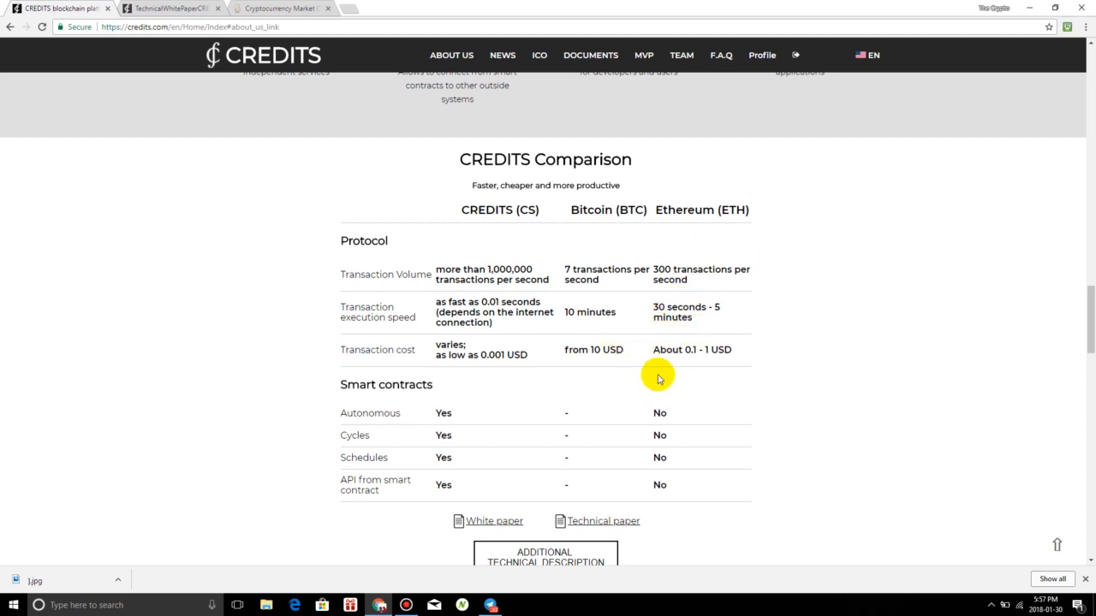
mouse_move(664, 306)
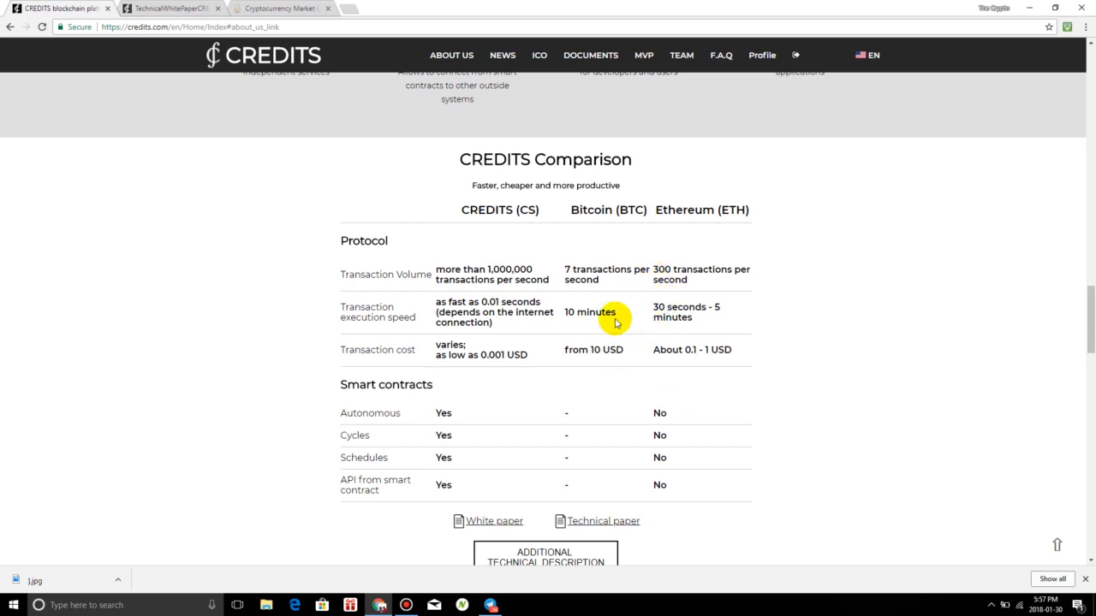
mouse_move(805, 185)
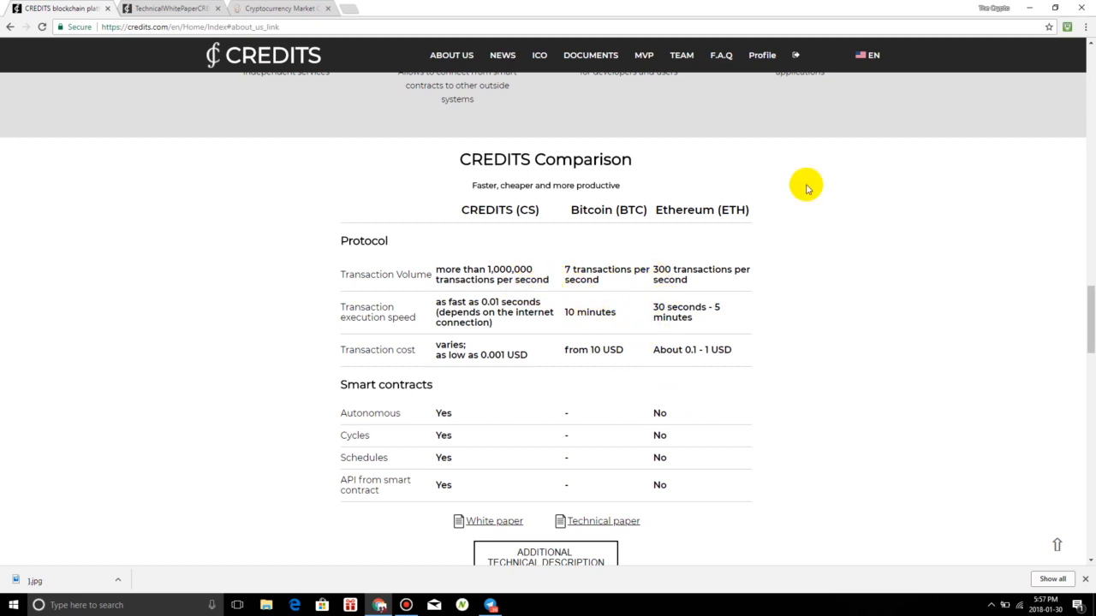
mouse_move(509, 94)
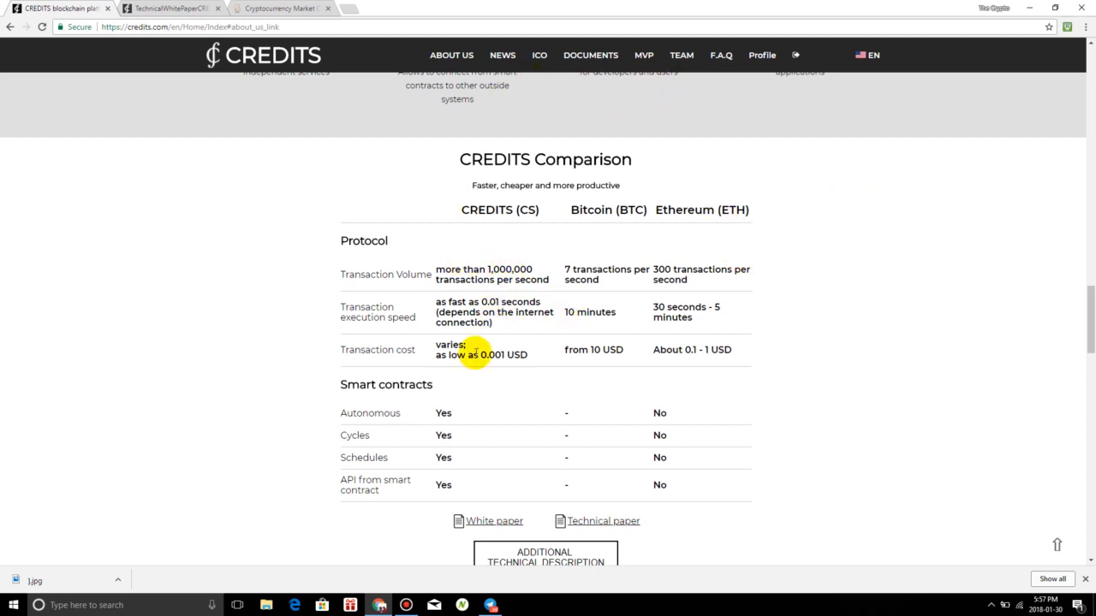
mouse_move(722, 272)
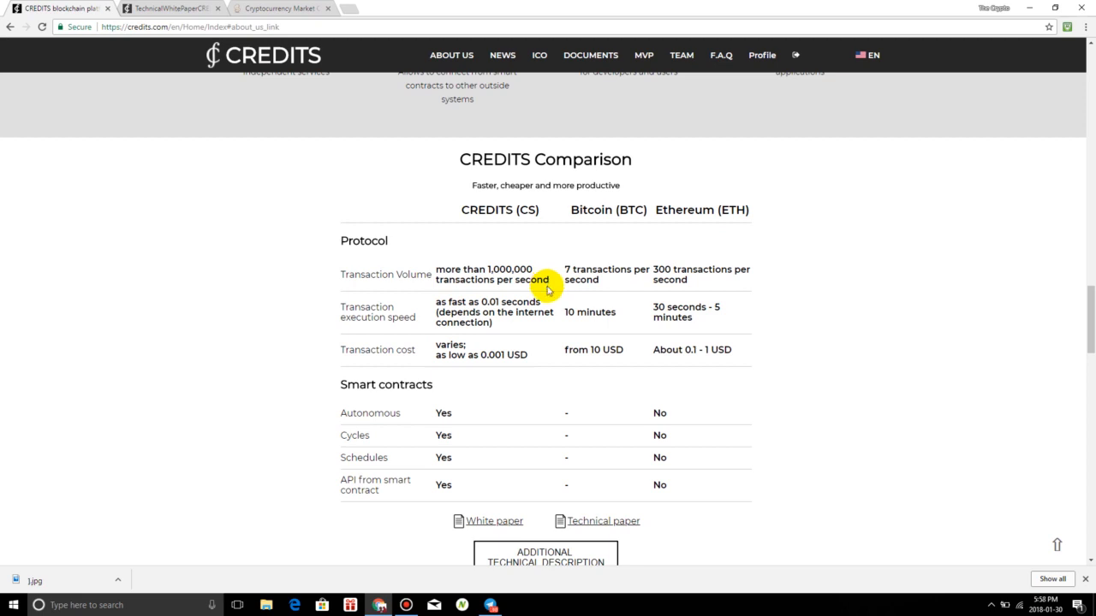
mouse_move(397, 332)
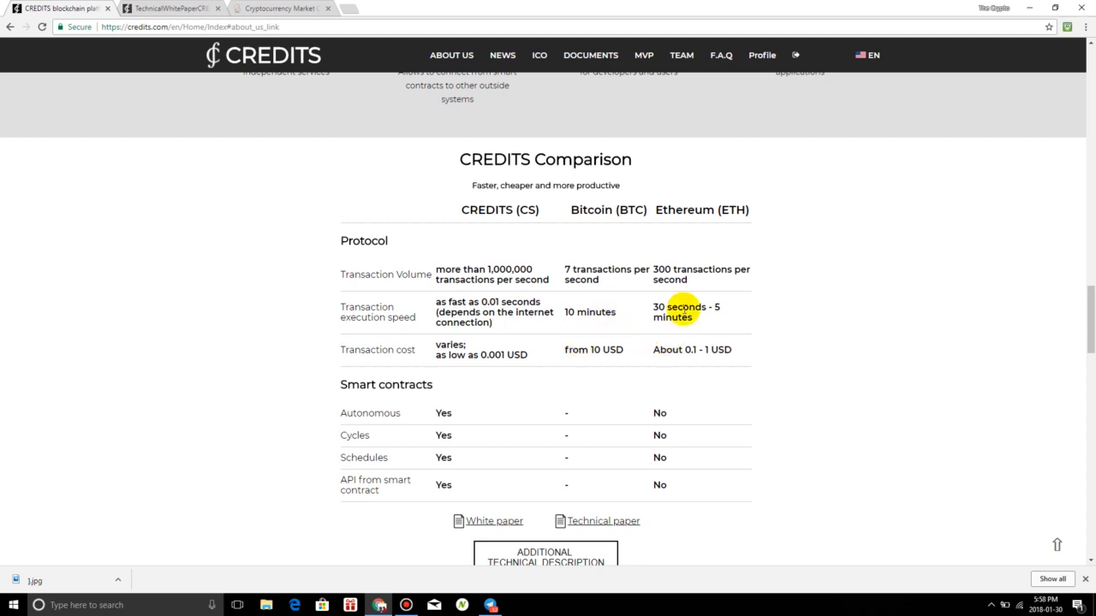
mouse_move(694, 318)
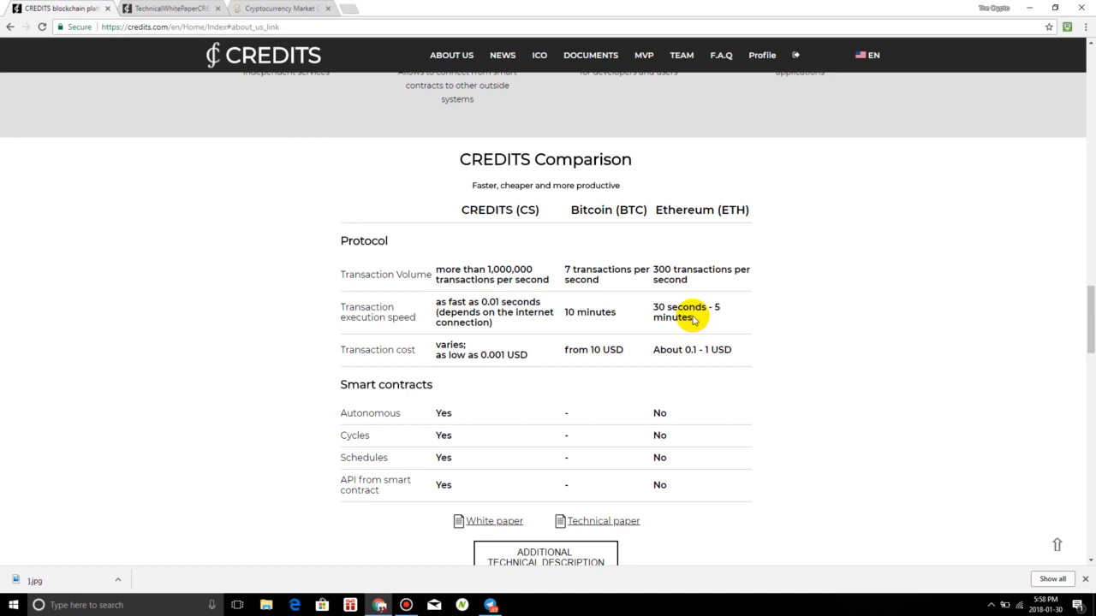
mouse_move(667, 274)
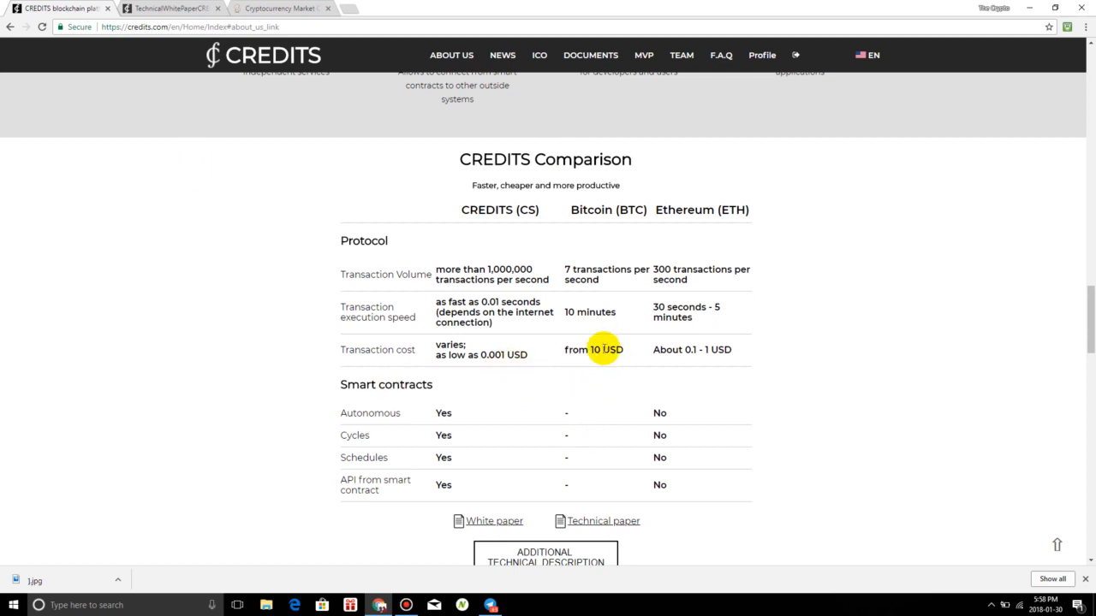
mouse_move(692, 380)
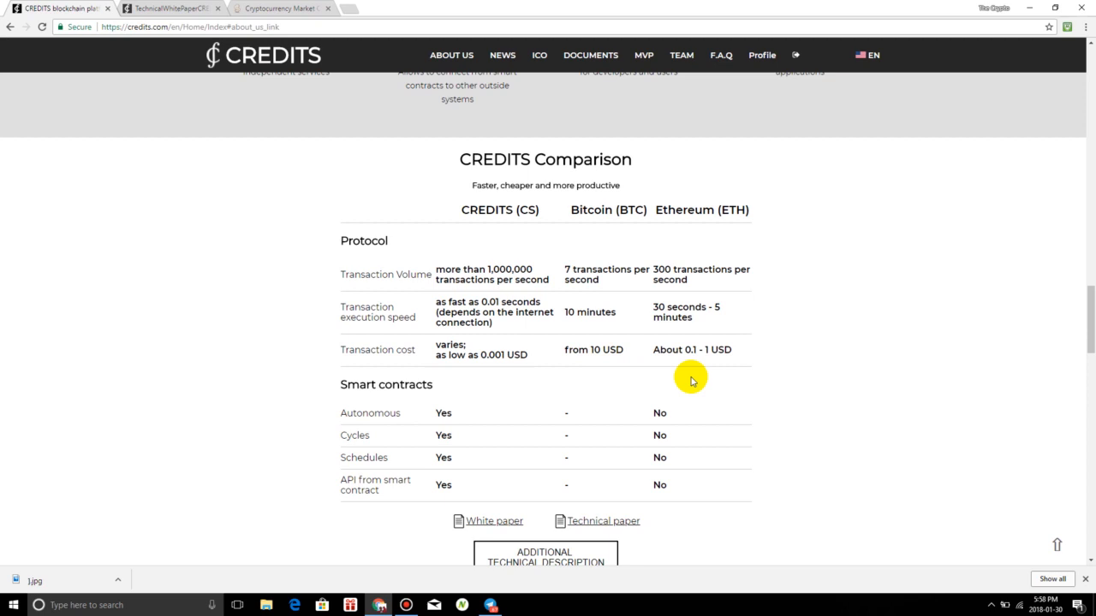
mouse_move(700, 375)
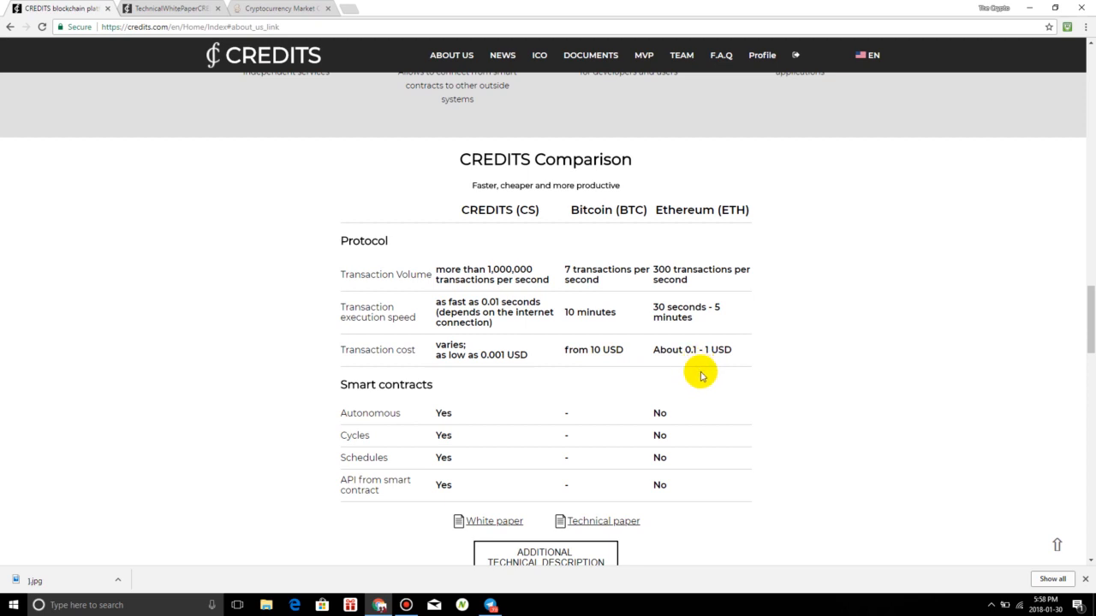
mouse_move(755, 358)
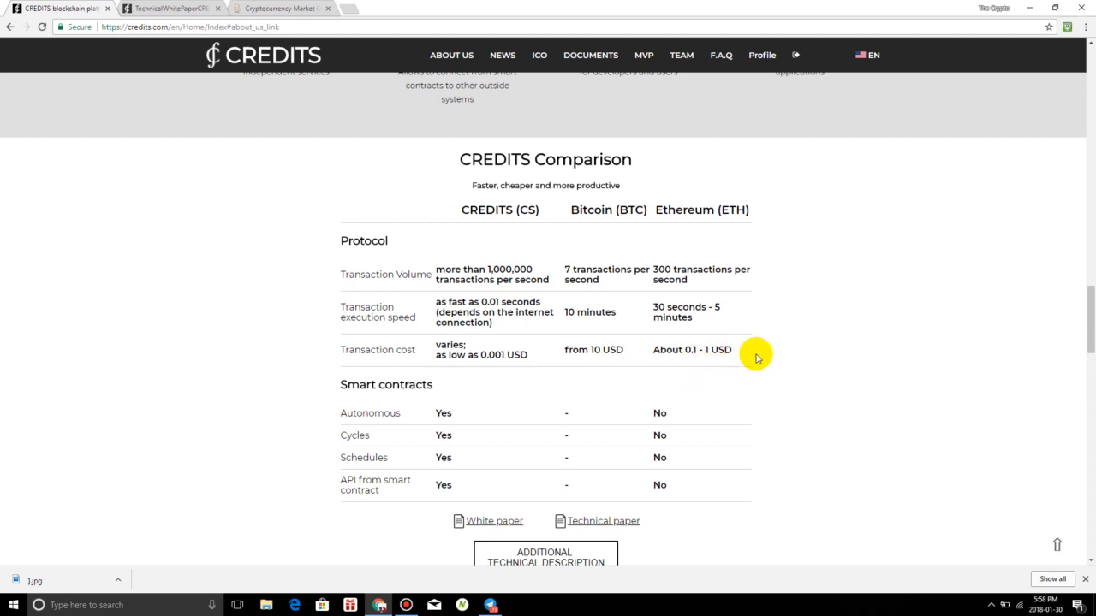
mouse_move(656, 366)
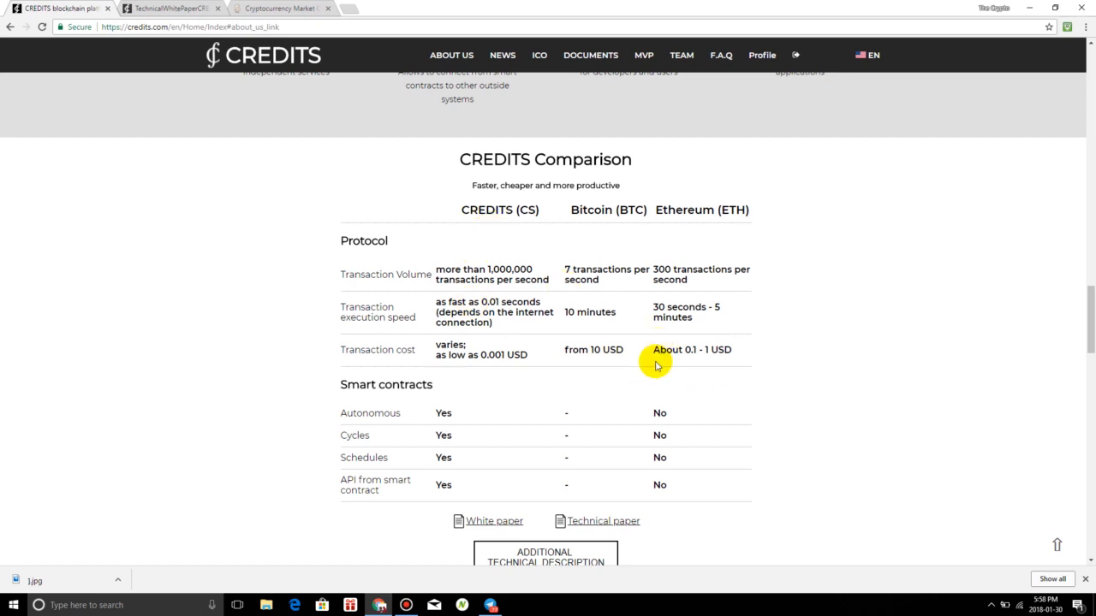
mouse_move(397, 419)
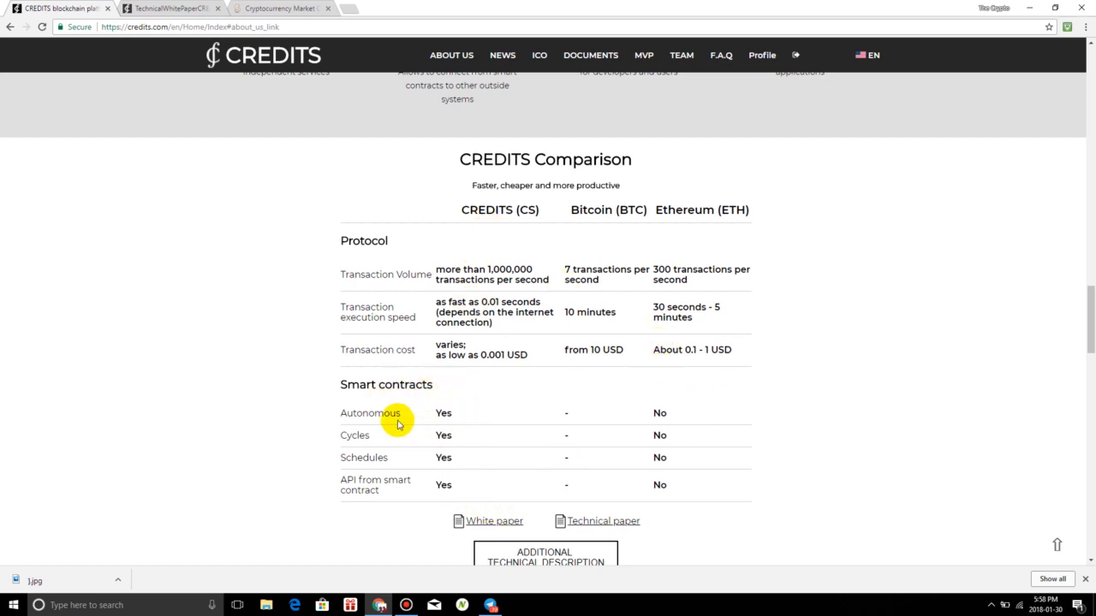
mouse_move(572, 517)
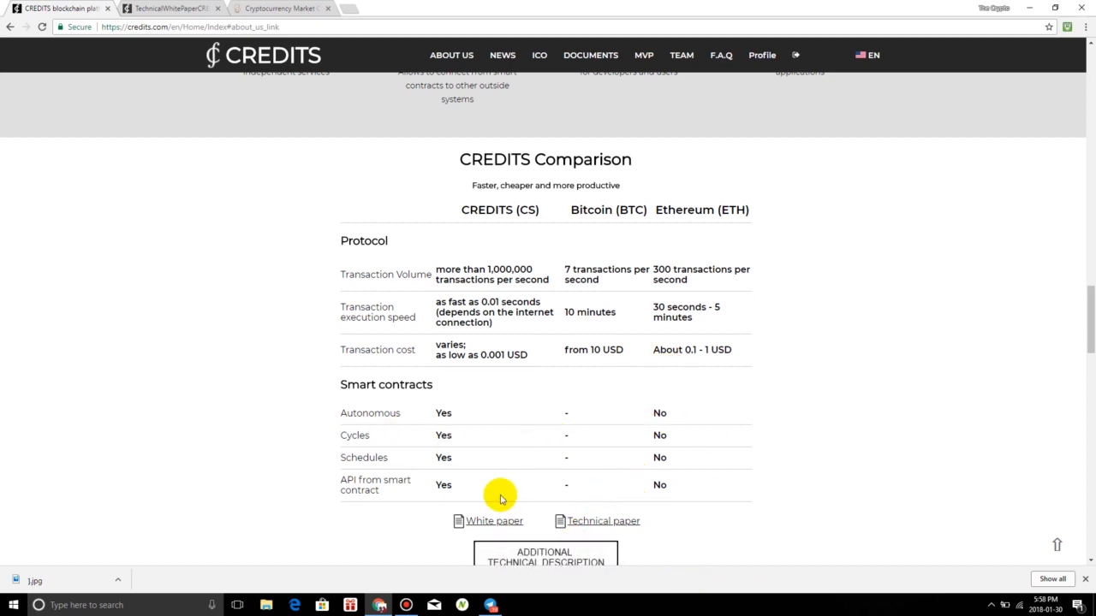
scroll("down", 3)
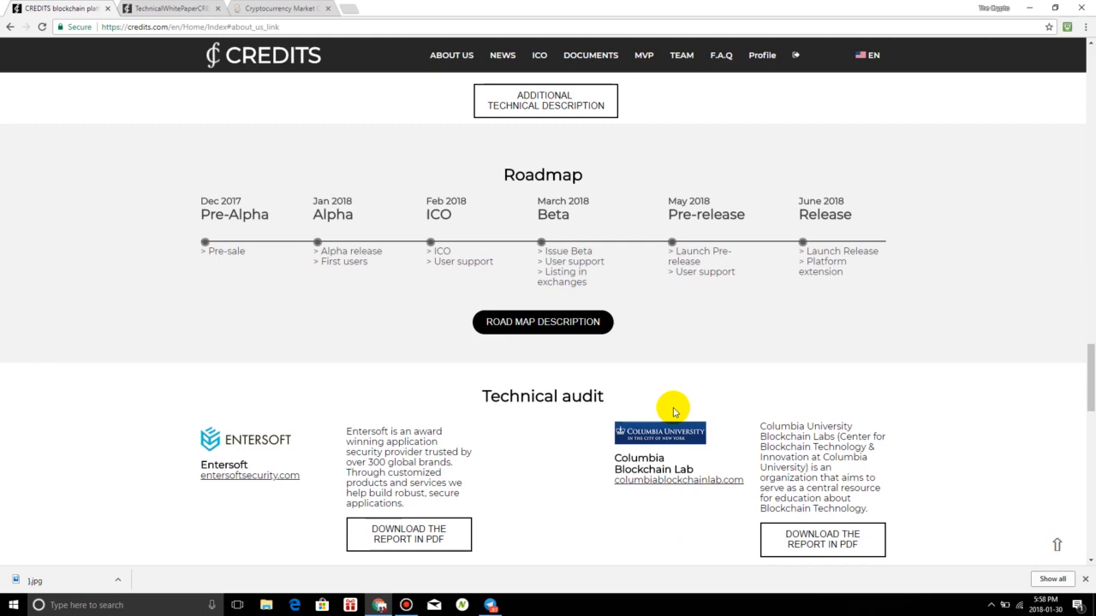
Scroll to the Technical audit section with Entersoft and Columbia Blockchain Lab, then back up to the features
scroll("down", 3)
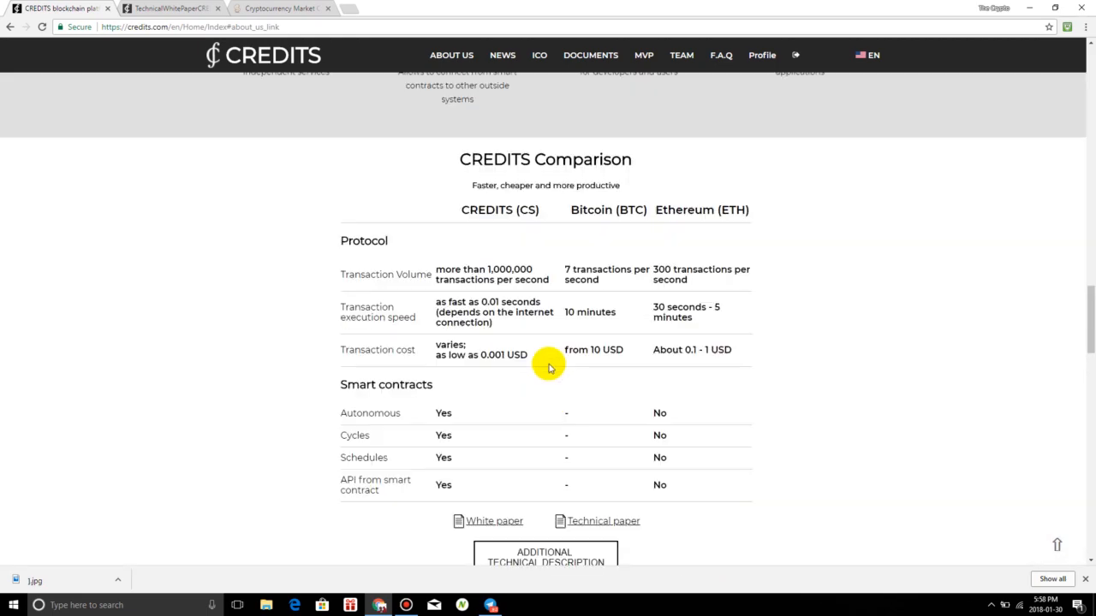
mouse_move(563, 284)
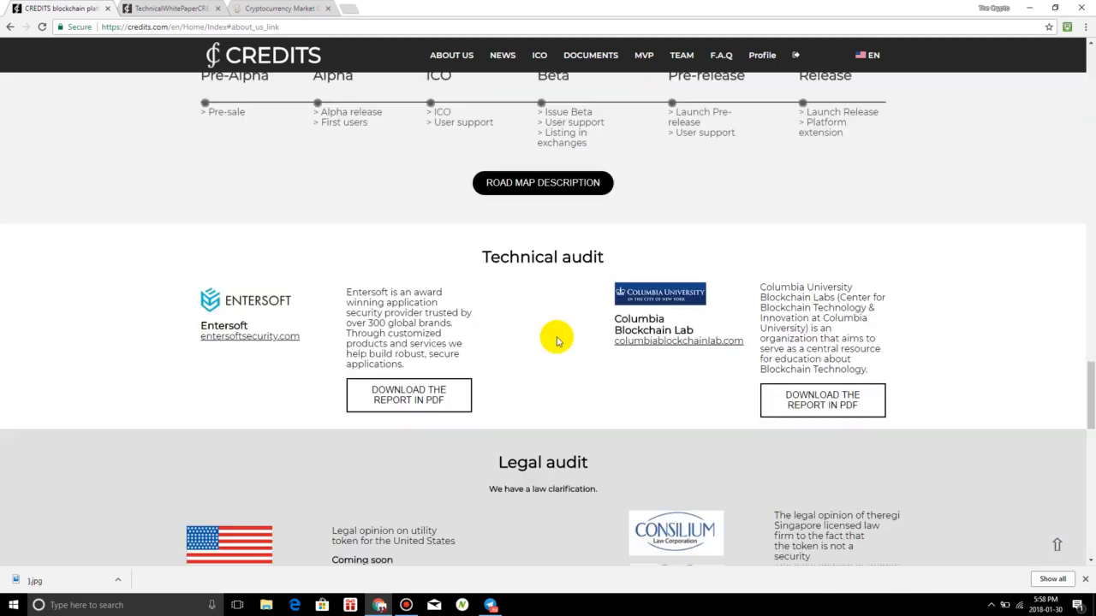
scroll("down", 3)
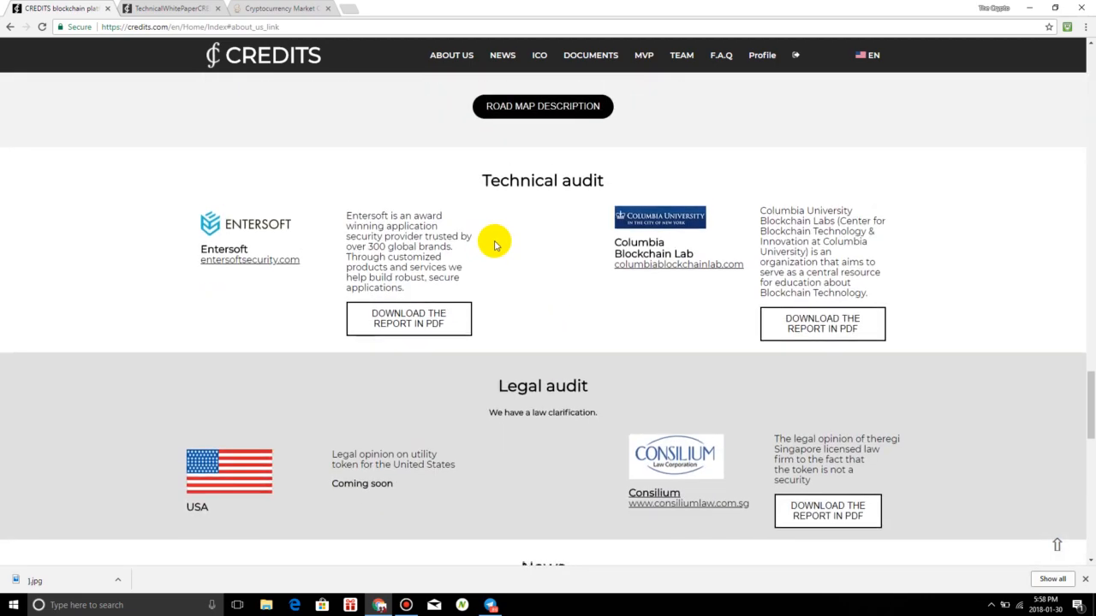
scroll("down", 3)
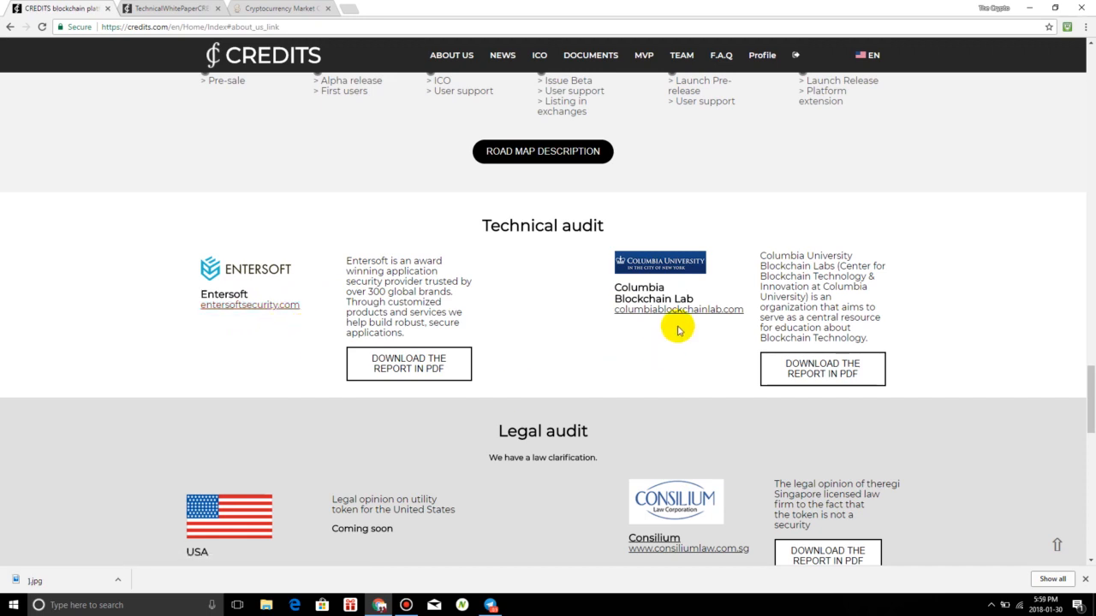
mouse_move(664, 282)
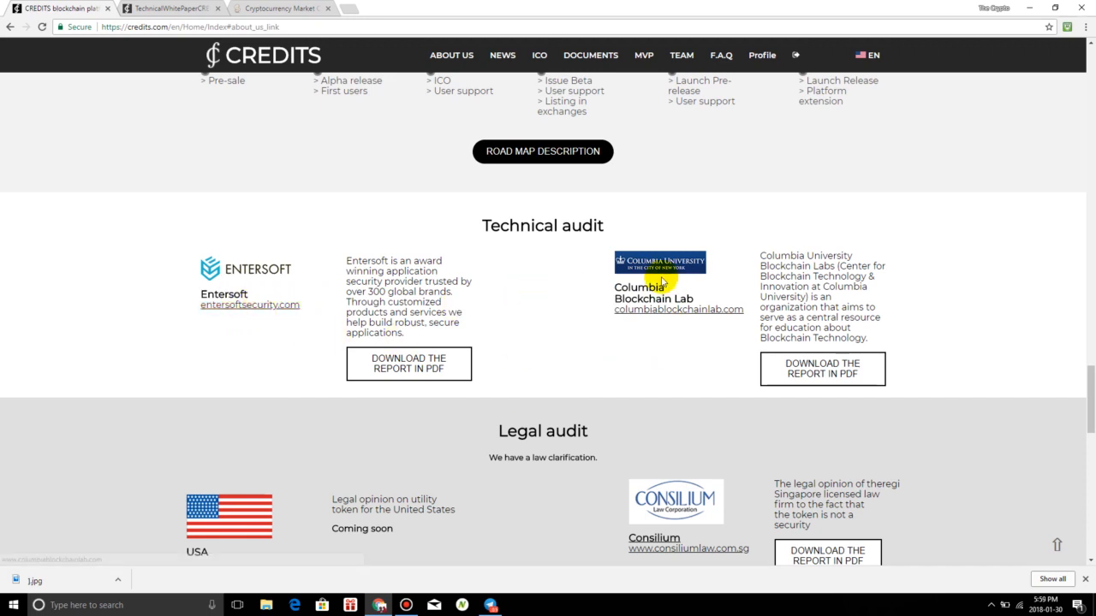
mouse_move(685, 329)
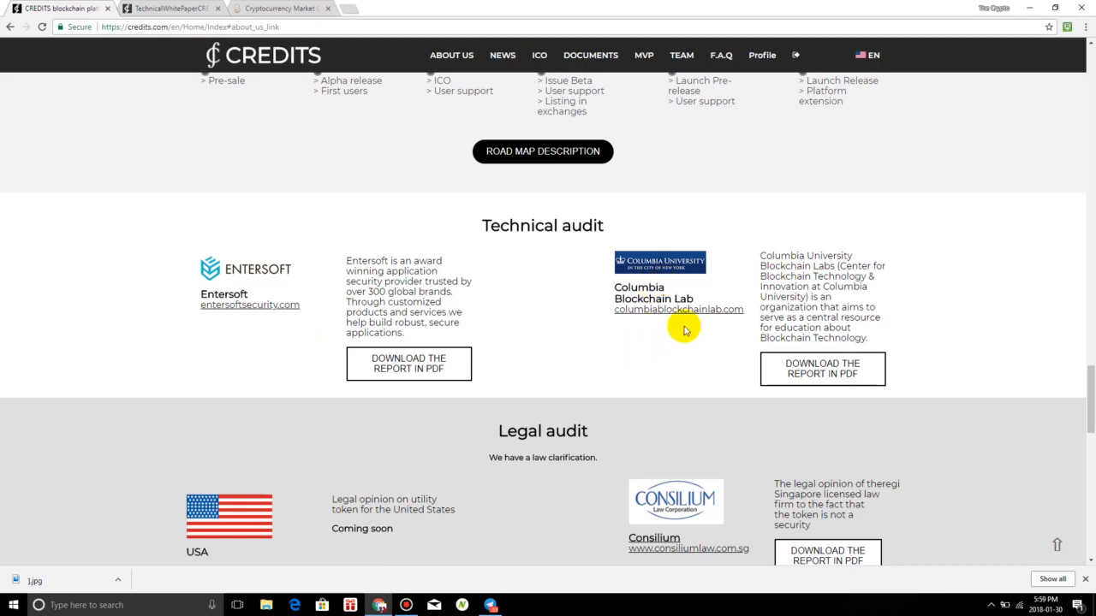
mouse_move(513, 334)
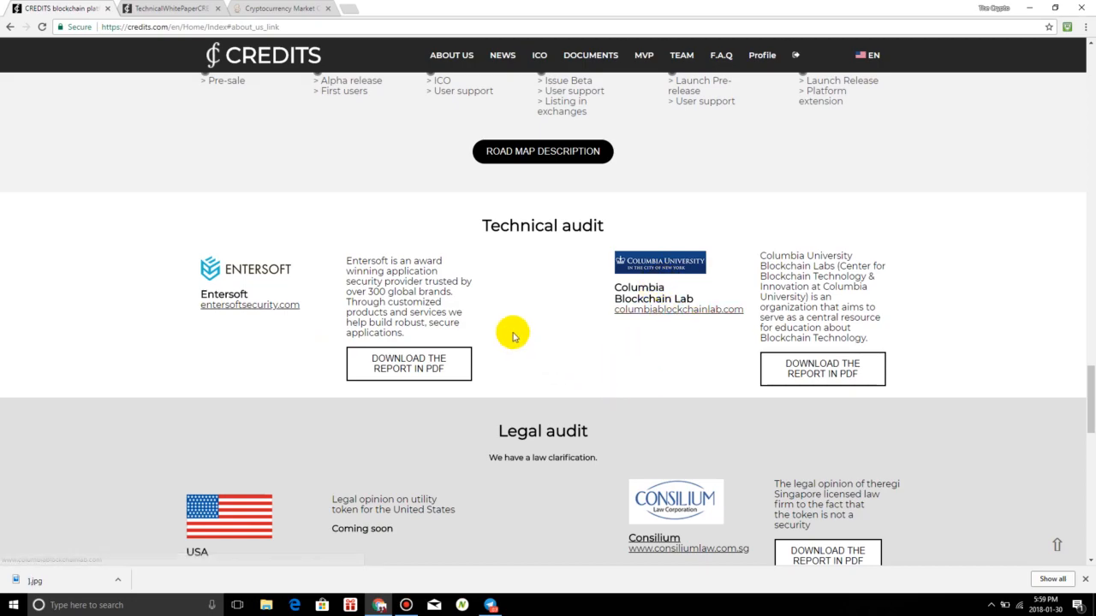
scroll("up", 3)
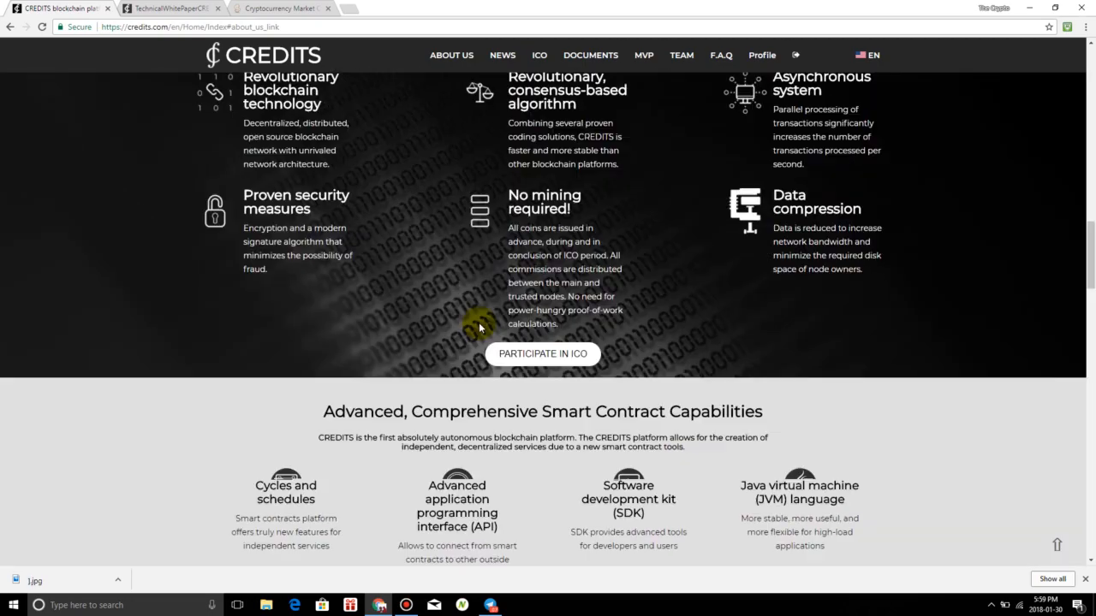
Scroll down past Comparison and Roadmap to the Technical and Legal audits, then go to the MVP page
scroll("down", 3)
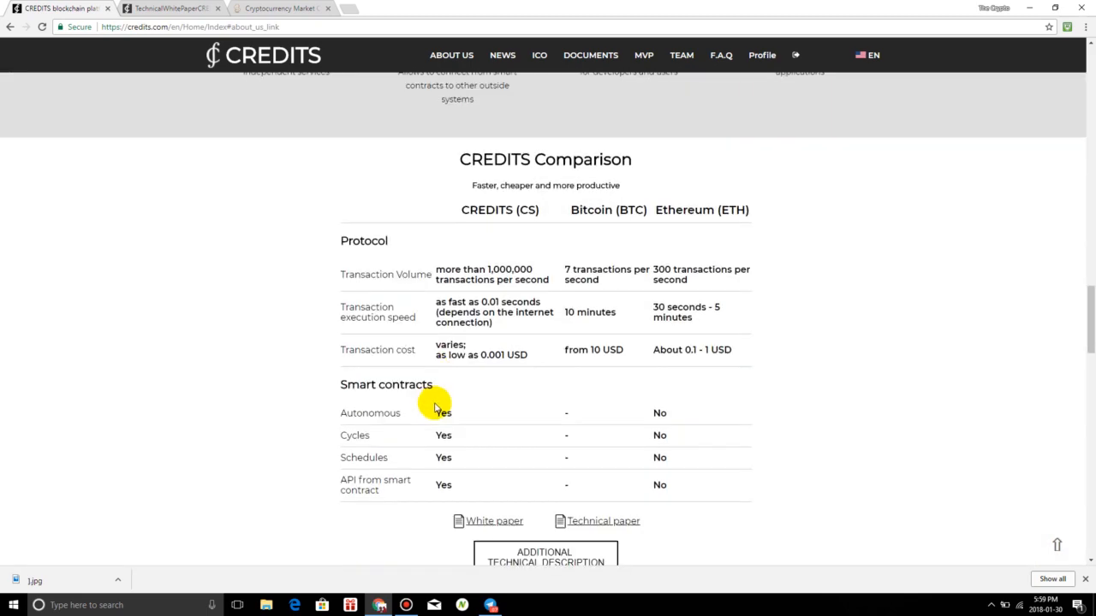
mouse_move(445, 409)
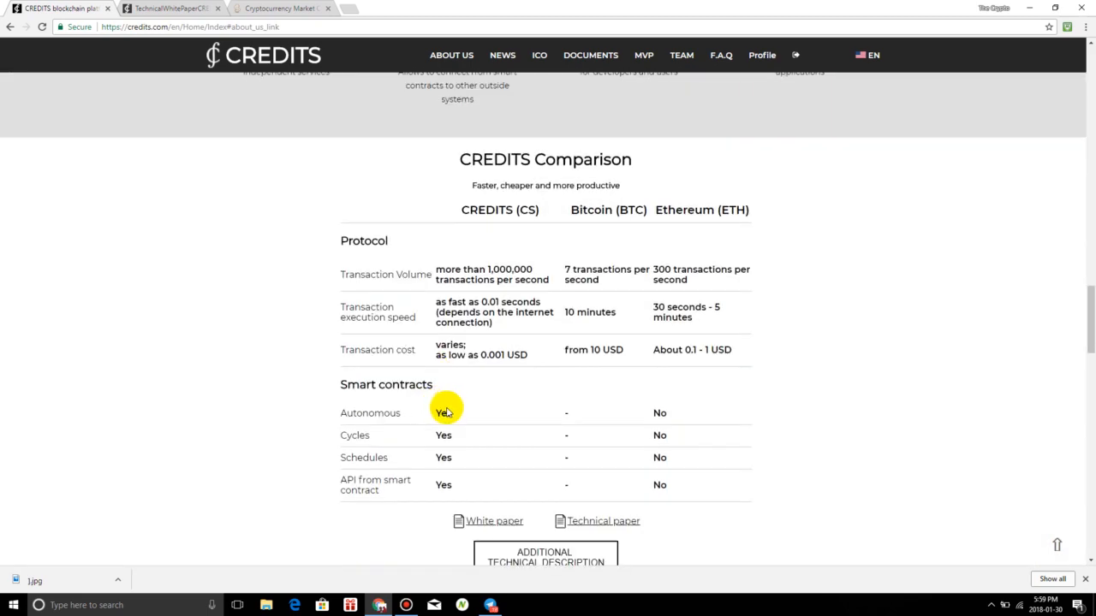
scroll("down", 3)
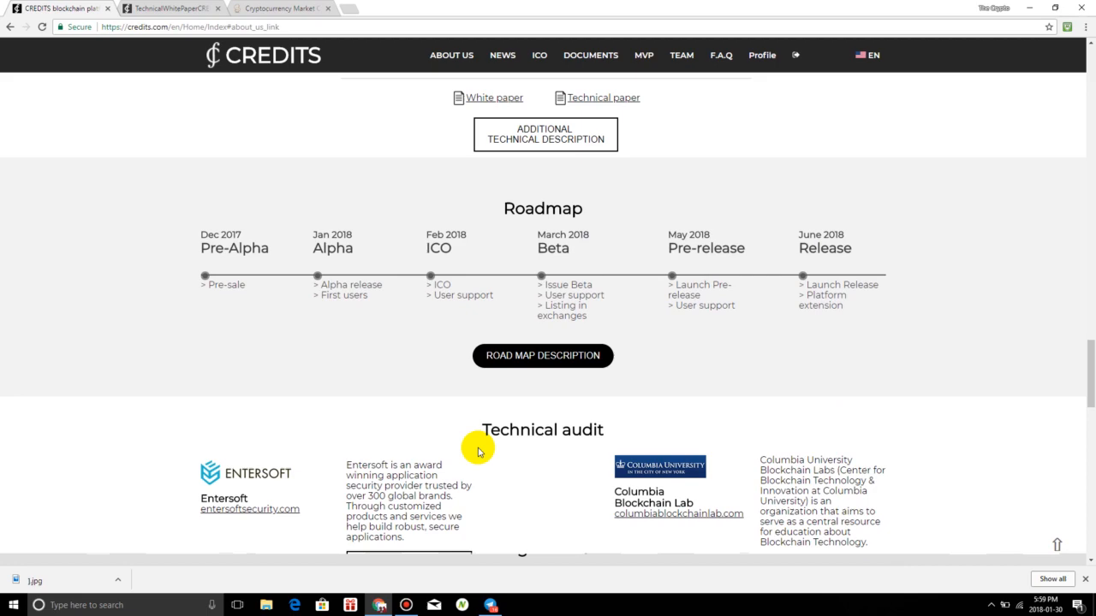
scroll("down", 3)
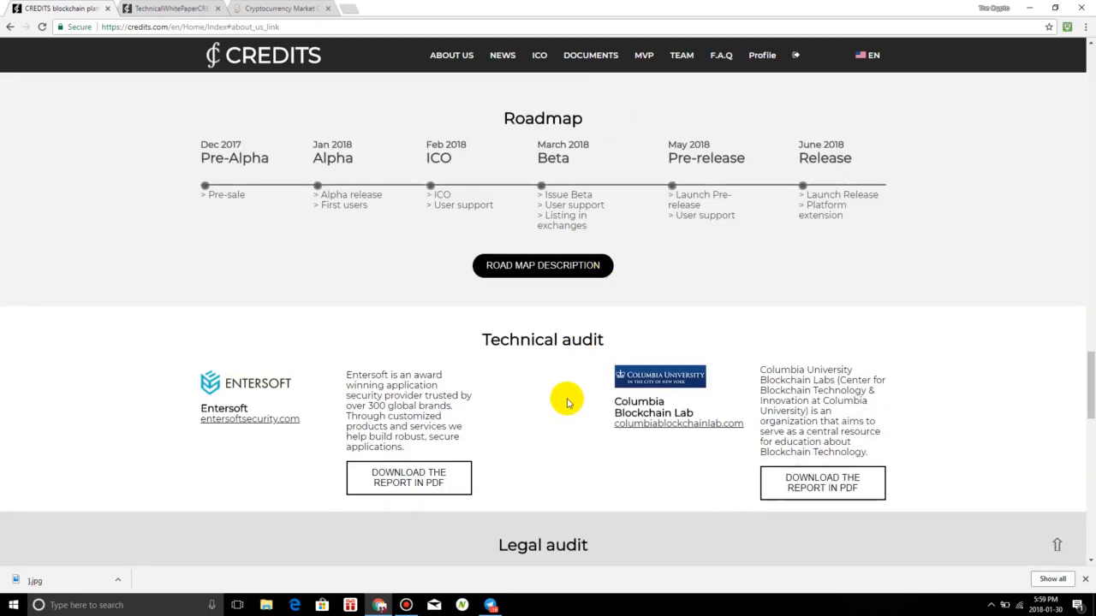
scroll("down", 3)
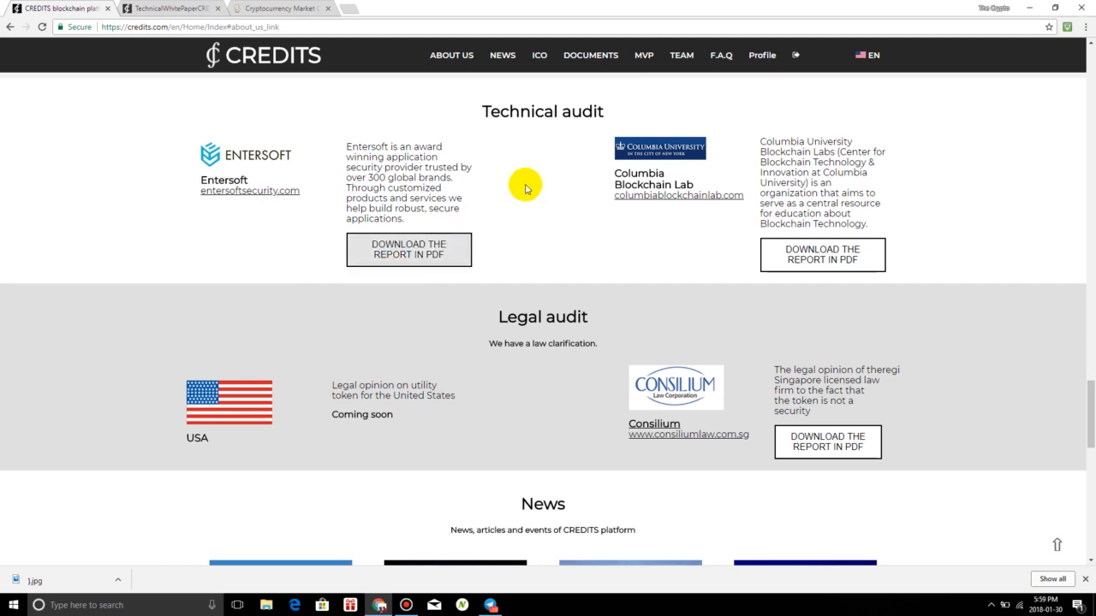
left_click(643, 55)
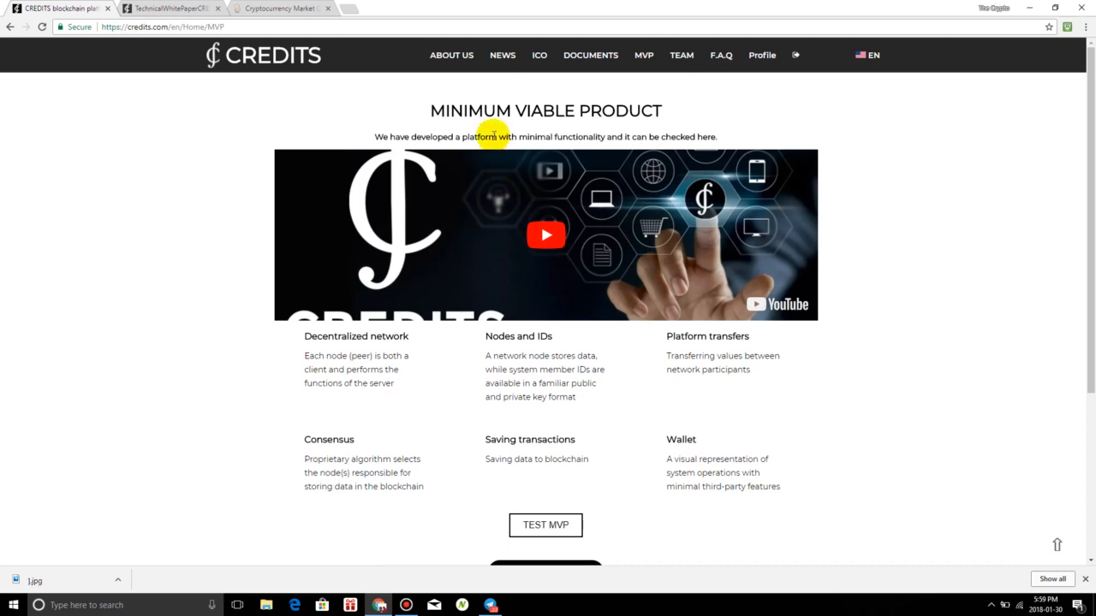
mouse_move(473, 317)
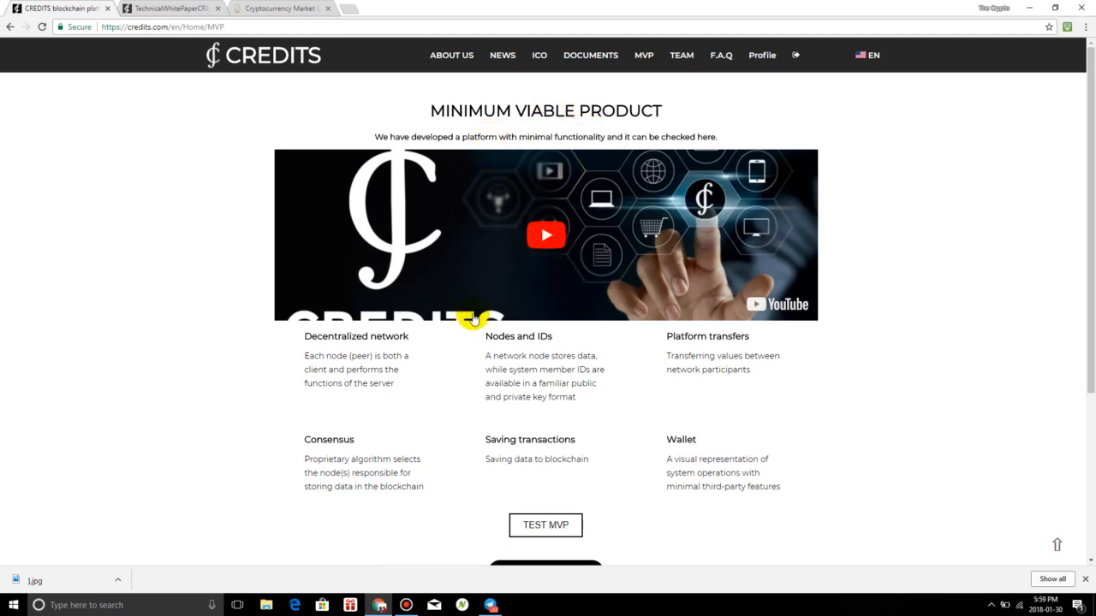
Scroll the Minimum Viable Product page down to the Test MVP and Participate in ICO buttons
scroll("down", 3)
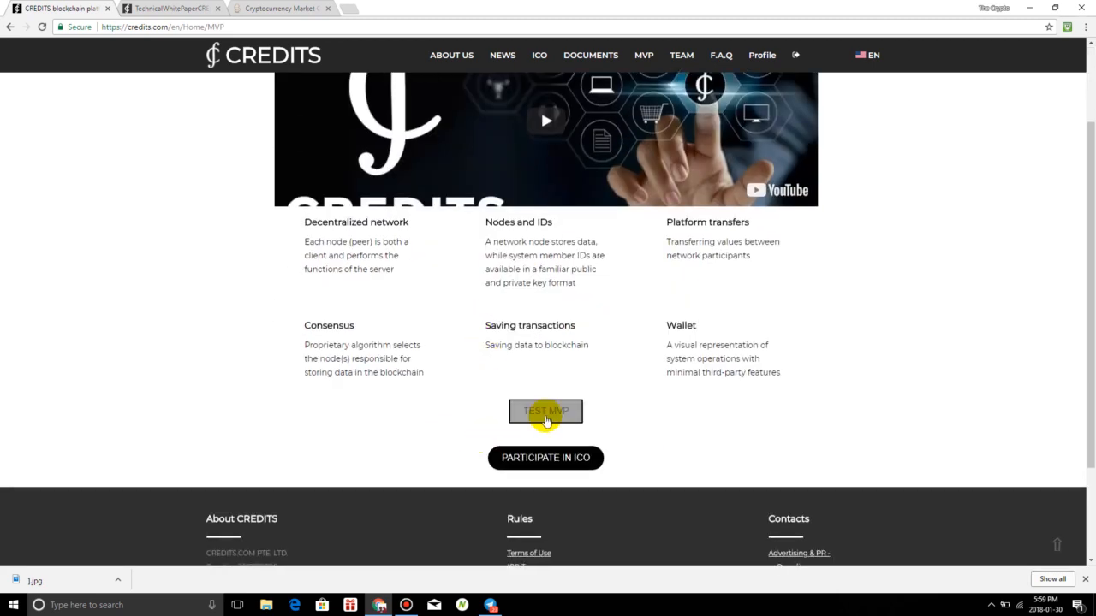
mouse_move(376, 476)
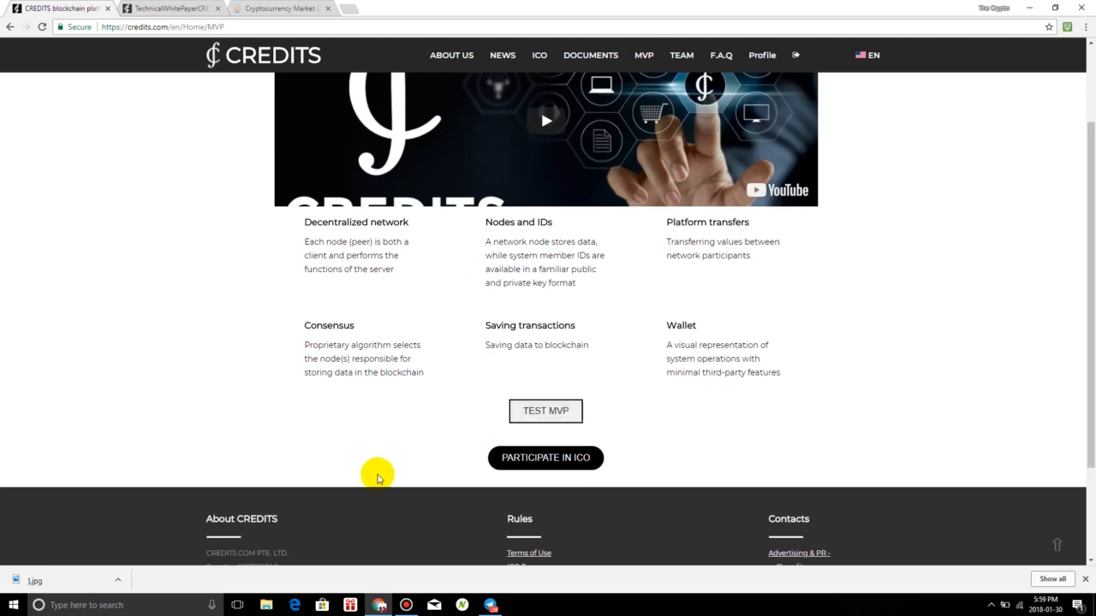
mouse_move(428, 408)
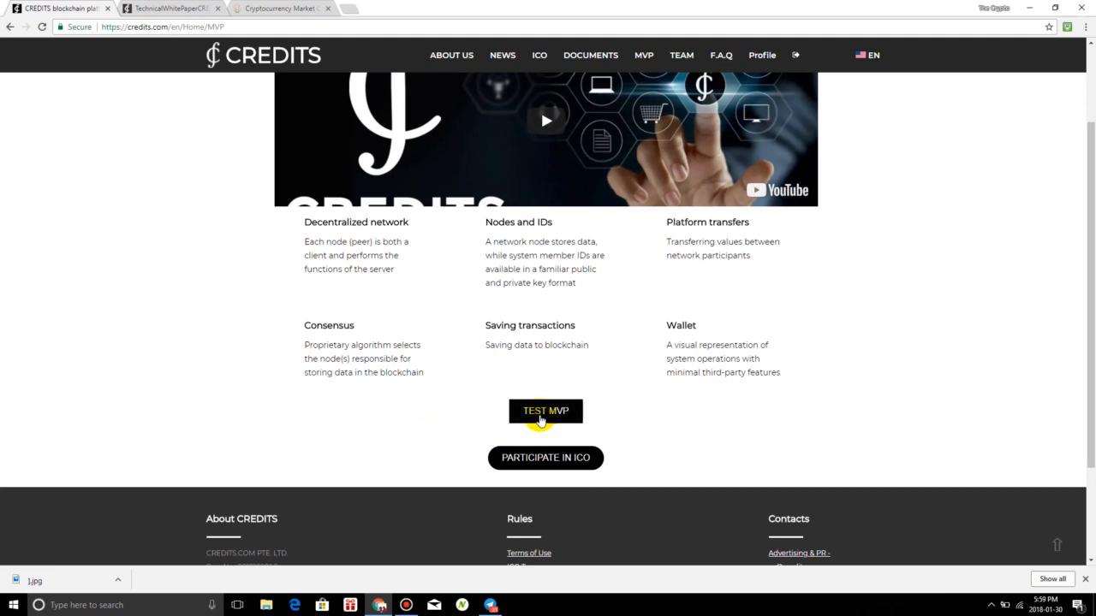
Start Test MVP to reach the wallet page offering Create Wallet and Open Wallet
left_click(544, 411)
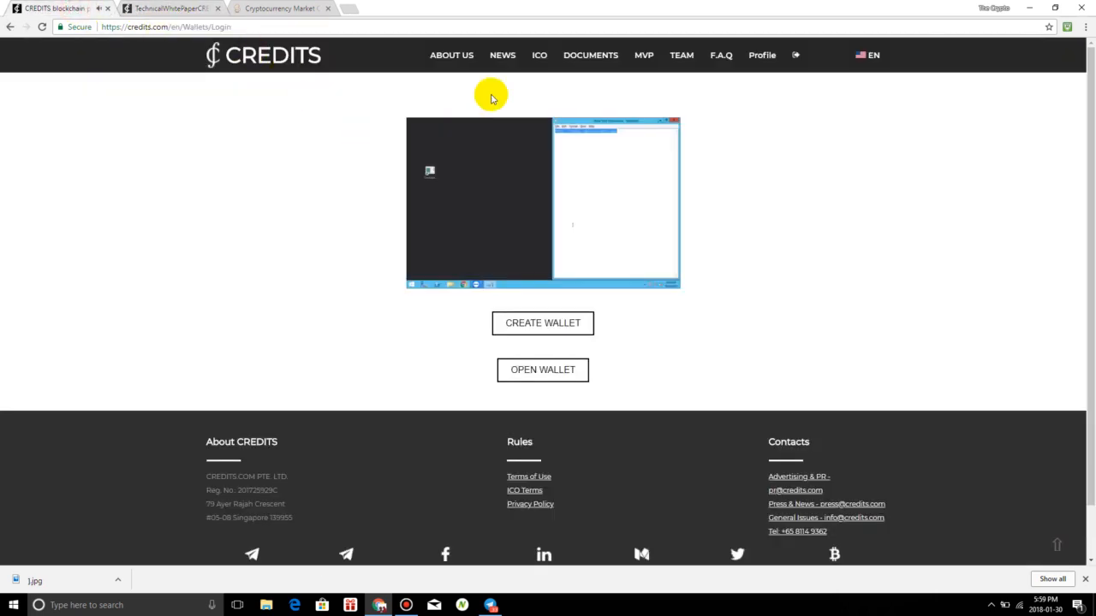
mouse_move(998, 316)
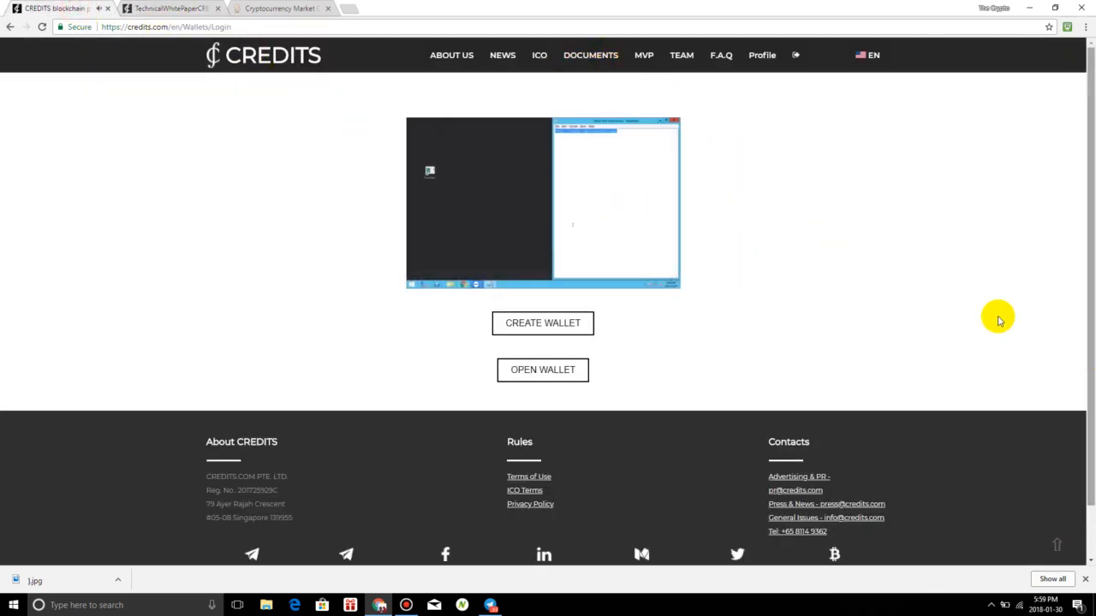
mouse_move(380, 132)
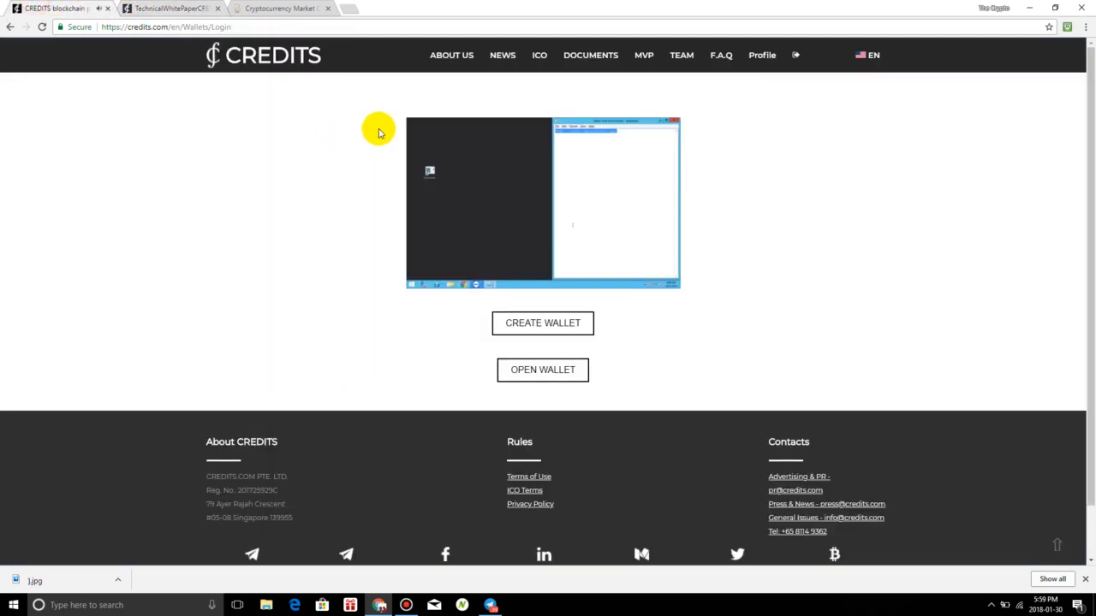
Go to the ICO page with the 19–28 February 2018 dates and highlight the $20 mln USD hard cap
left_click(263, 55)
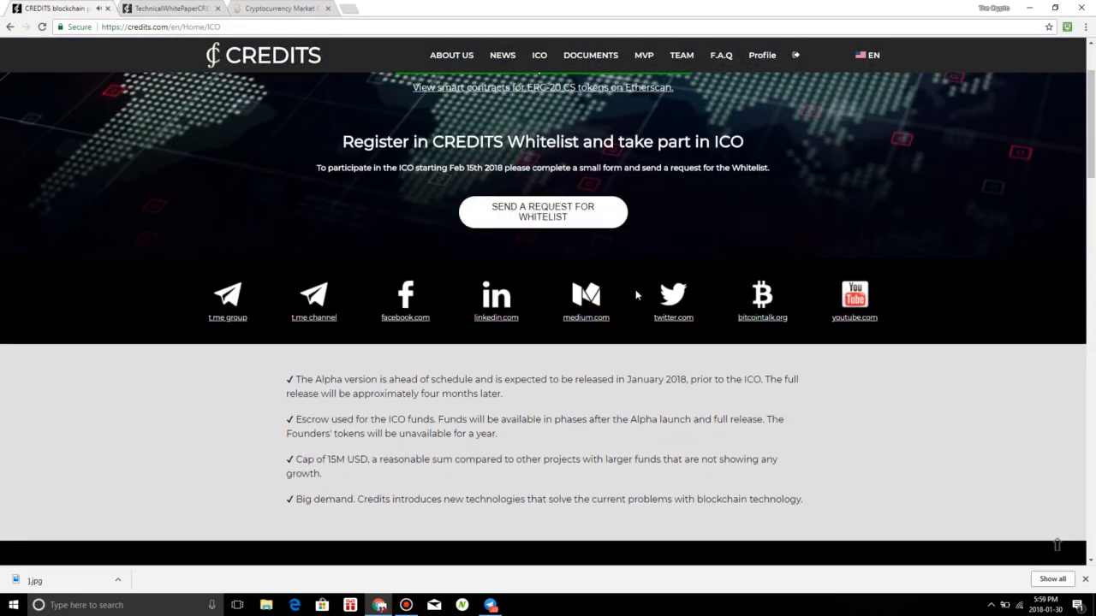
scroll("down", 3)
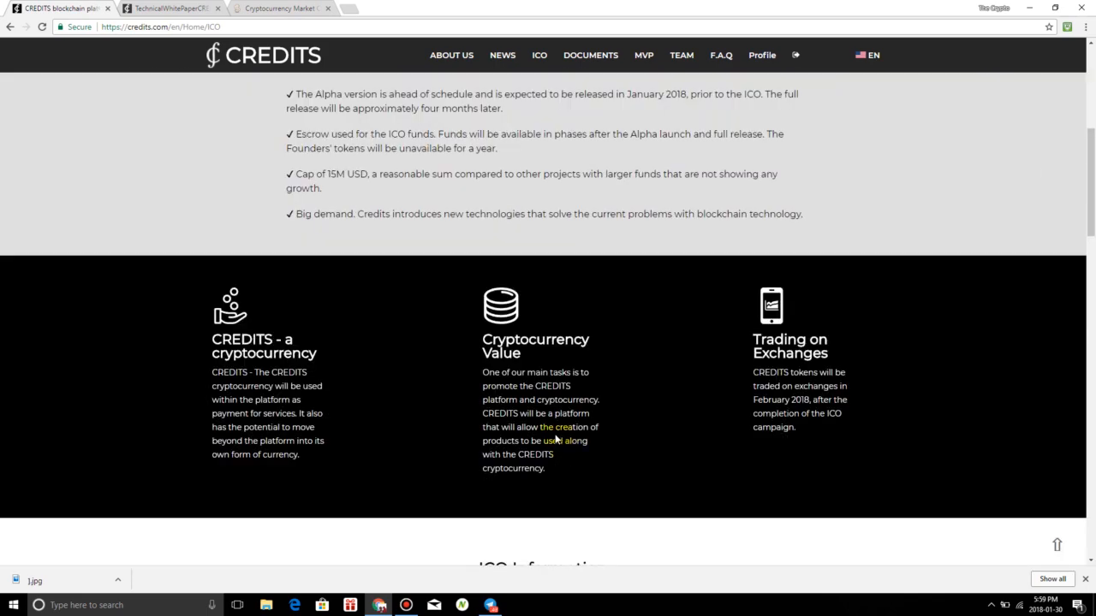
scroll("up", 3)
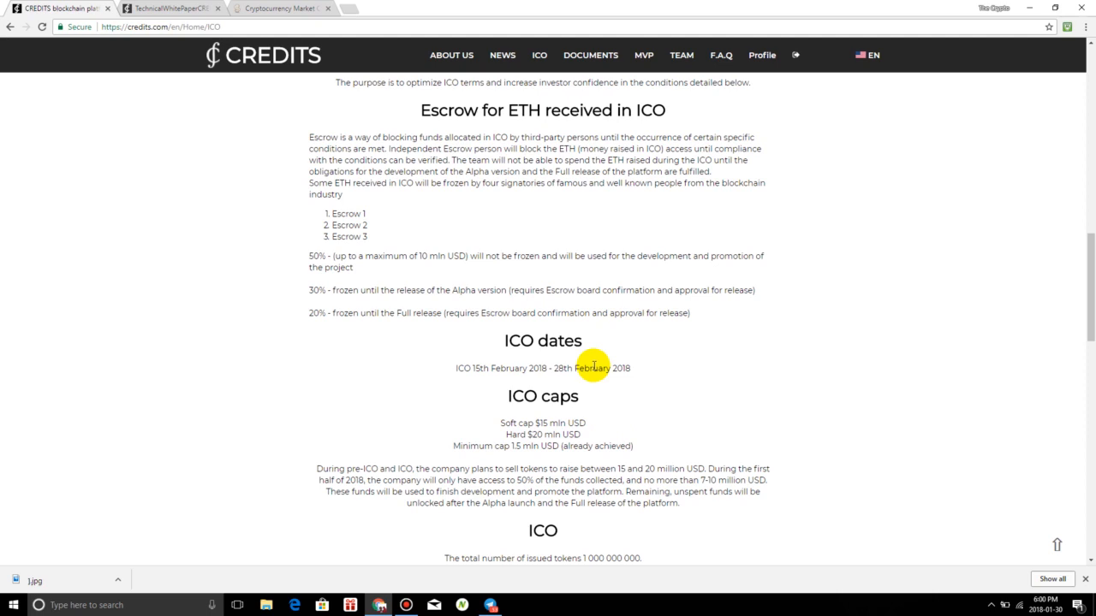
mouse_move(449, 402)
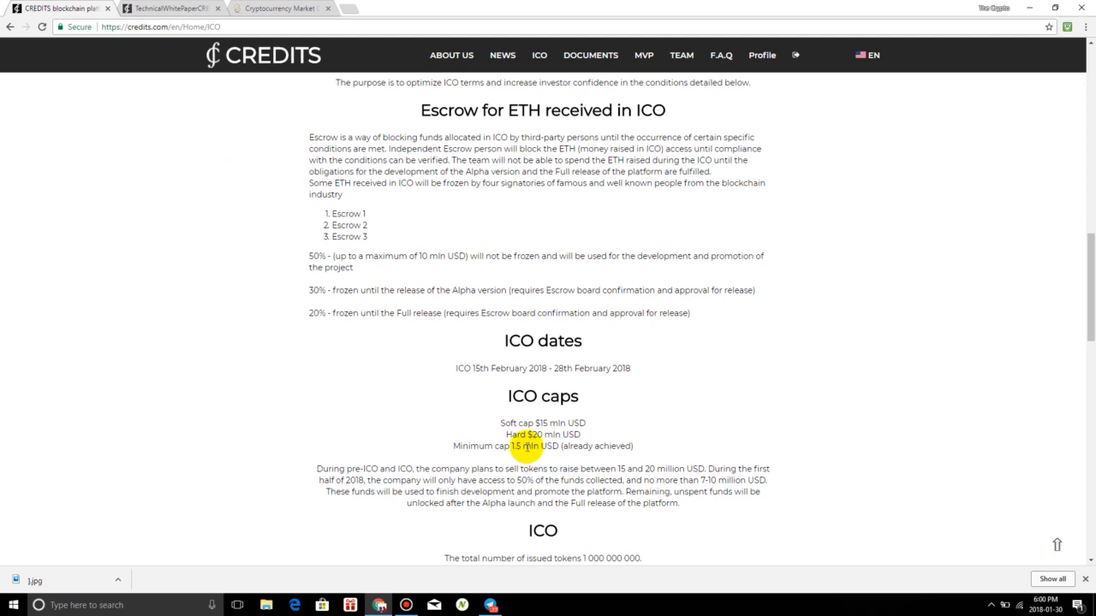
left_click_drag(513, 435, 571, 435)
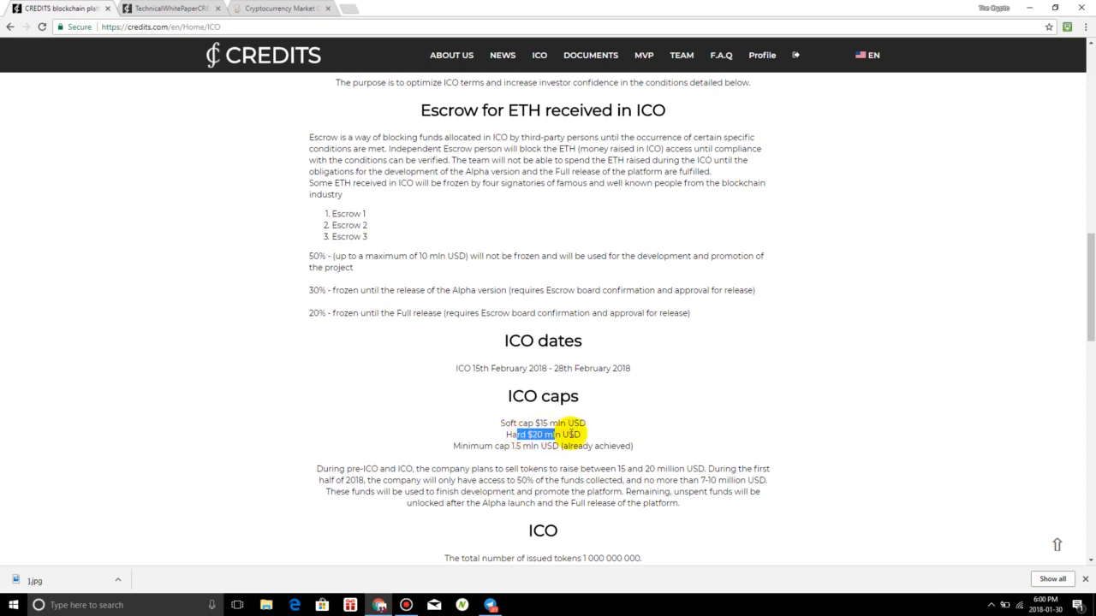
Browse CoinMarketCap coins ranked about 321–387 near $20 million market cap, then return to the Credits ICO page
left_click(281, 7)
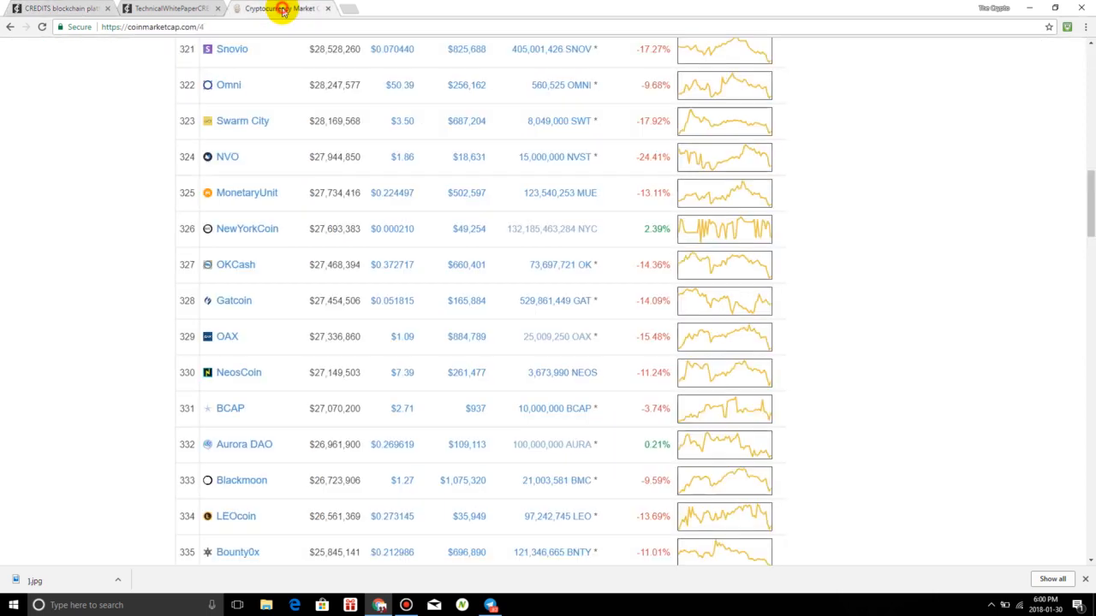
scroll("down", 3)
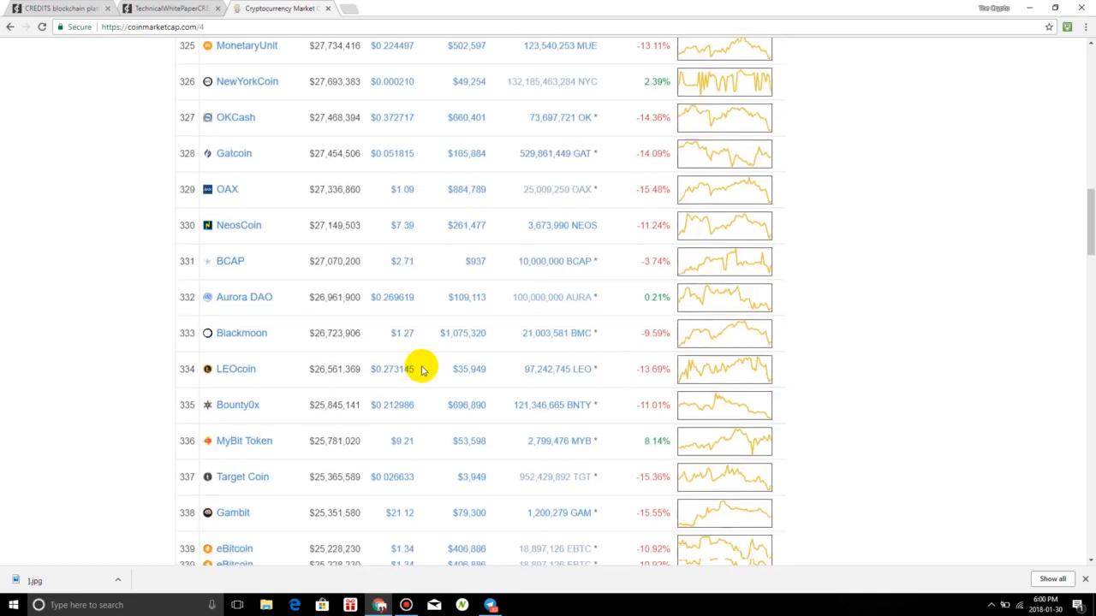
scroll("down", 3)
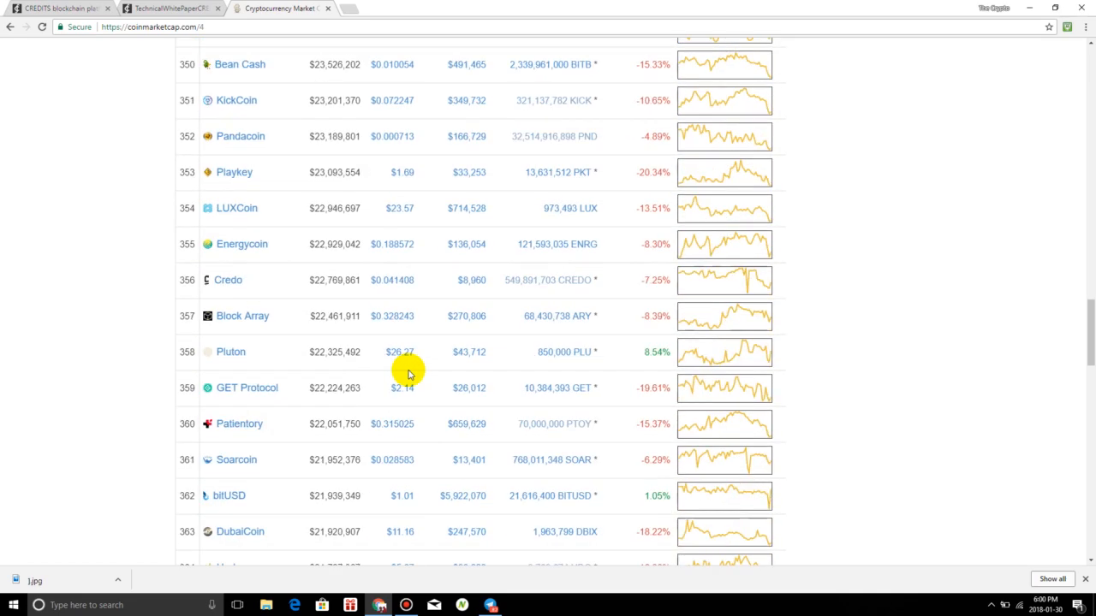
scroll("down", 3)
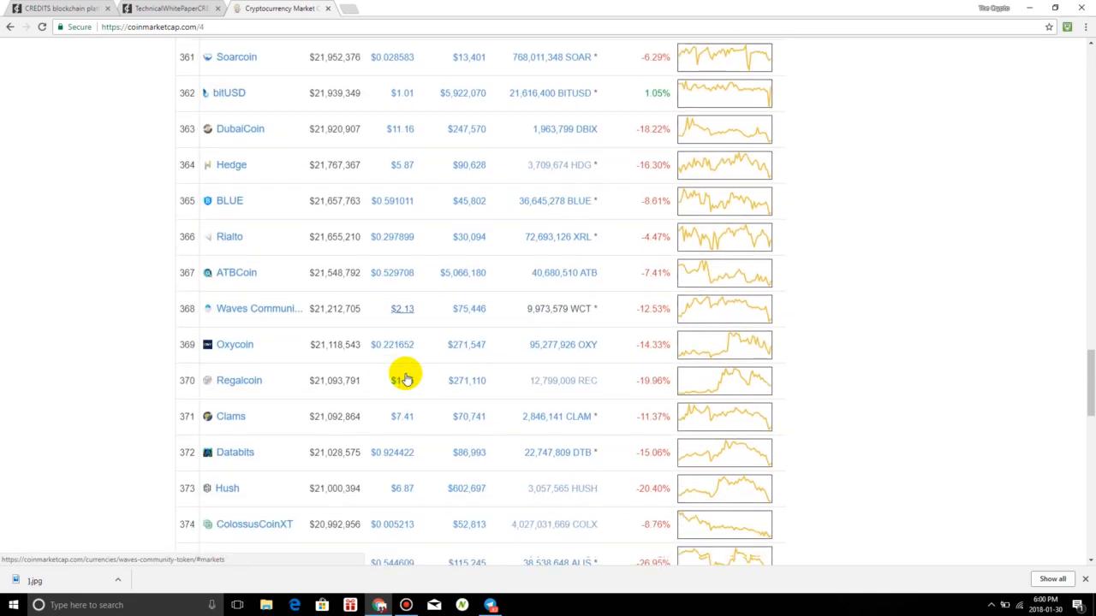
scroll("down", 3)
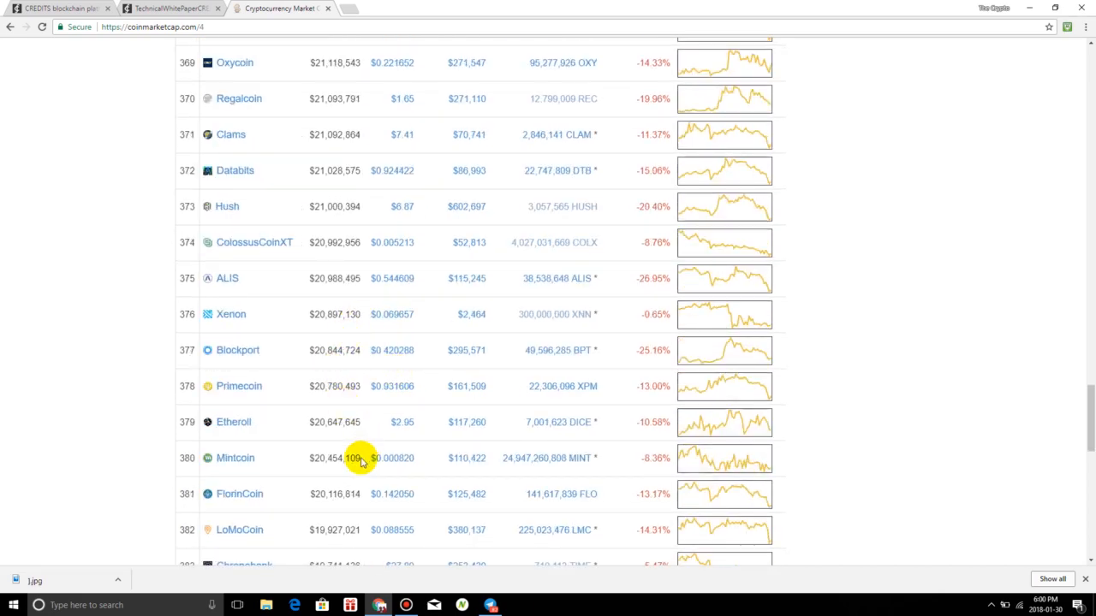
scroll("down", 3)
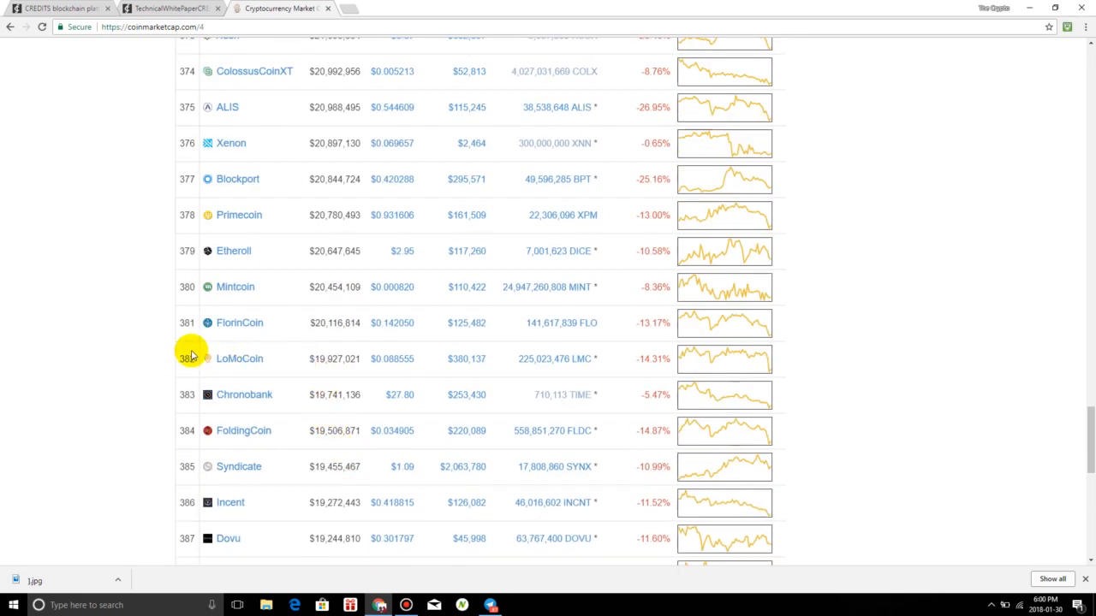
mouse_move(186, 336)
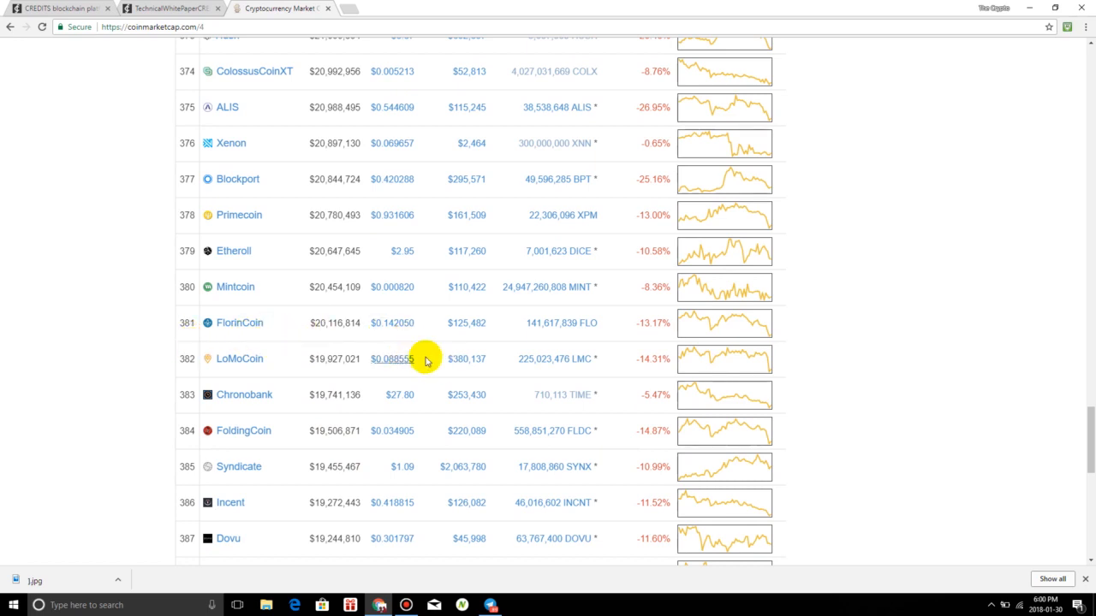
mouse_move(435, 409)
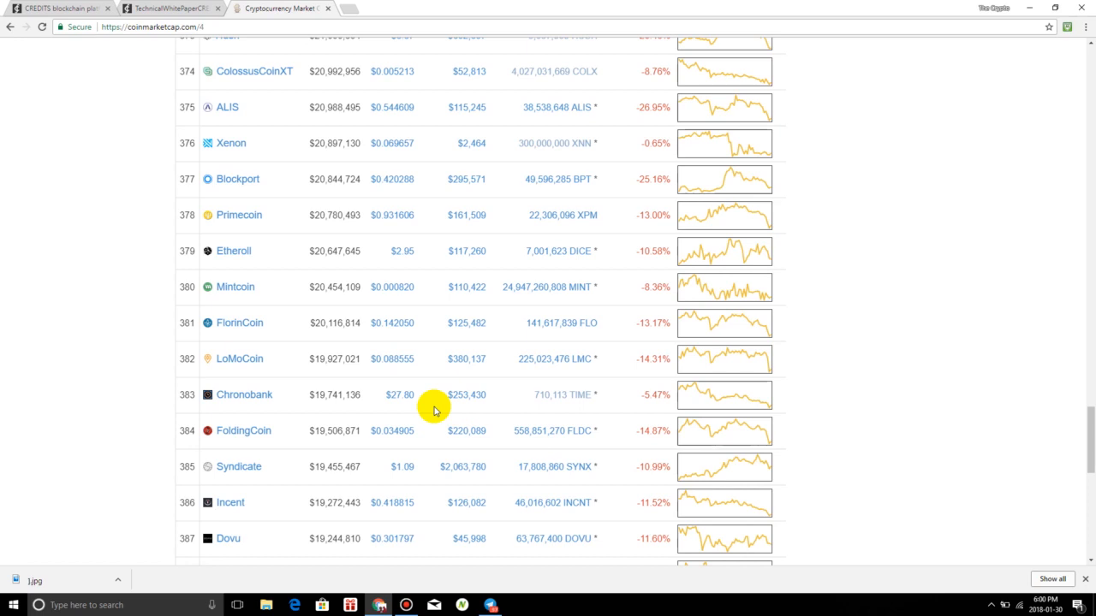
mouse_move(436, 404)
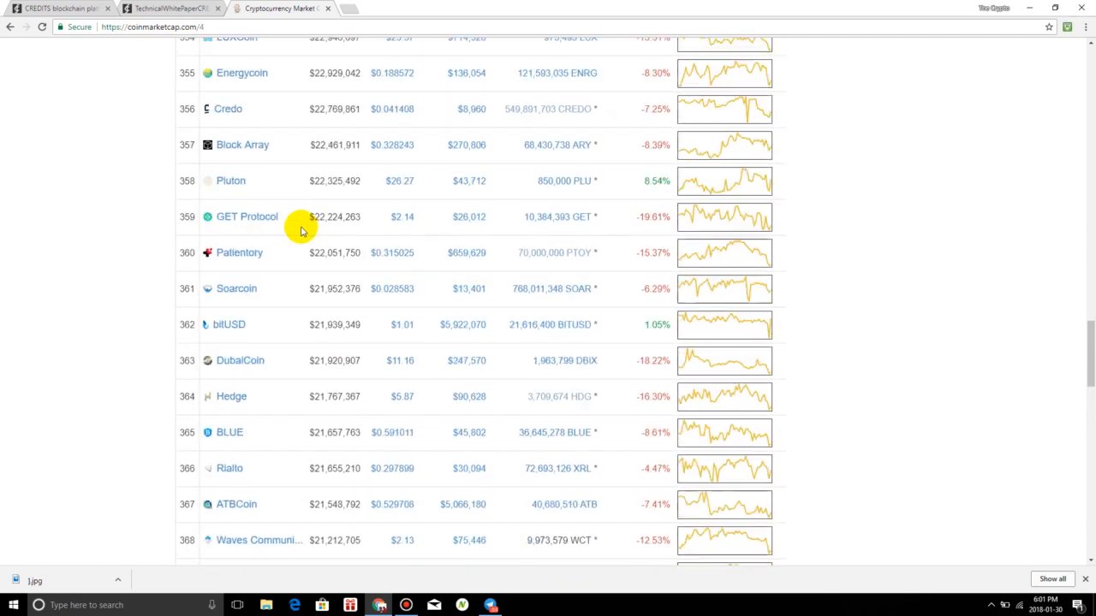
left_click(171, 7)
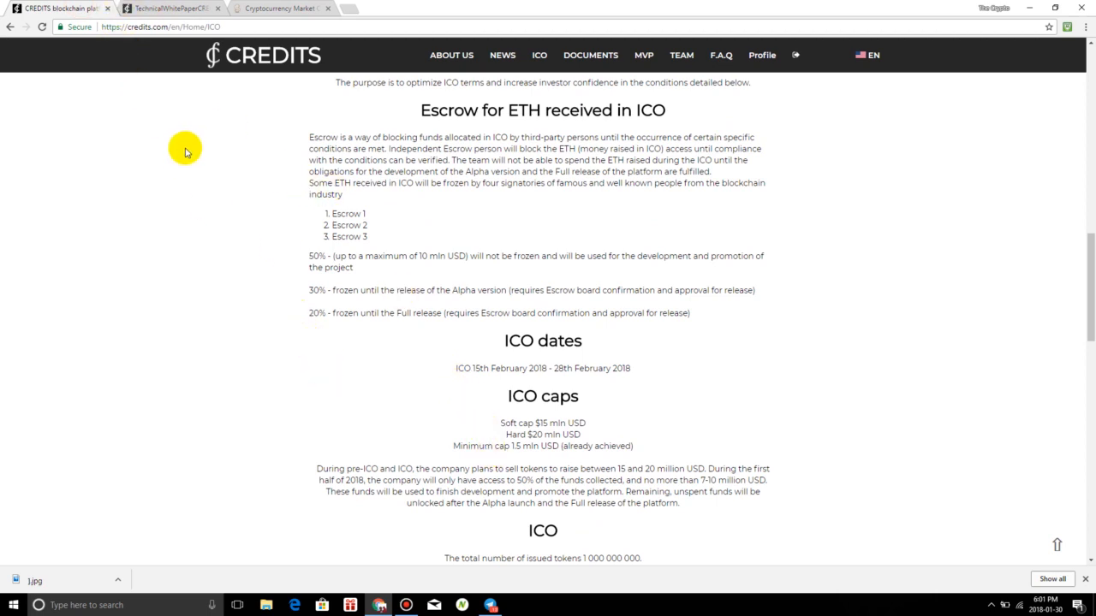
mouse_move(186, 231)
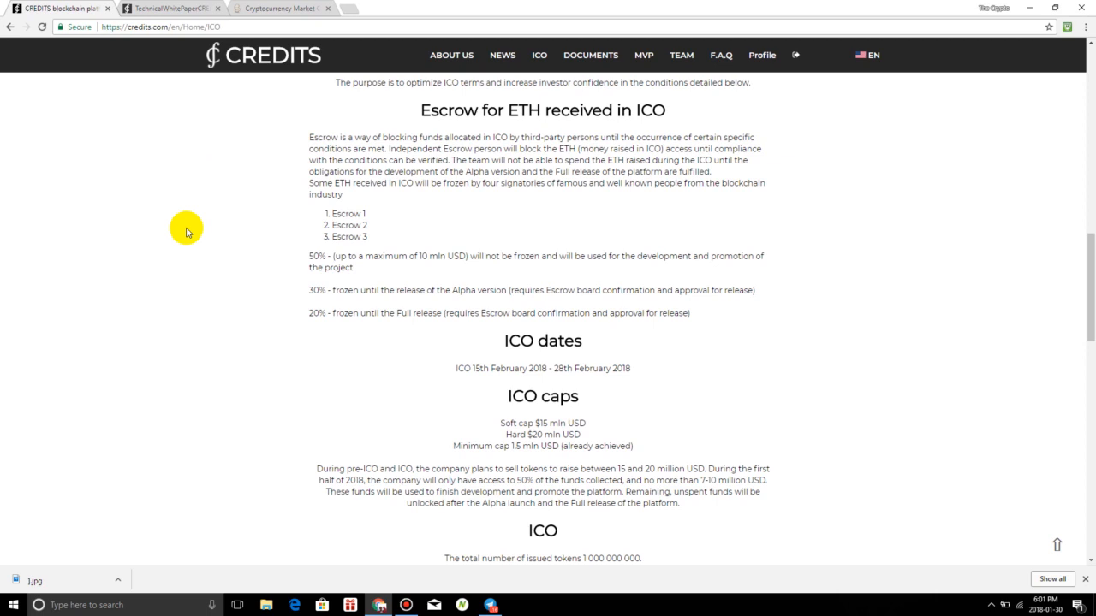
mouse_move(223, 7)
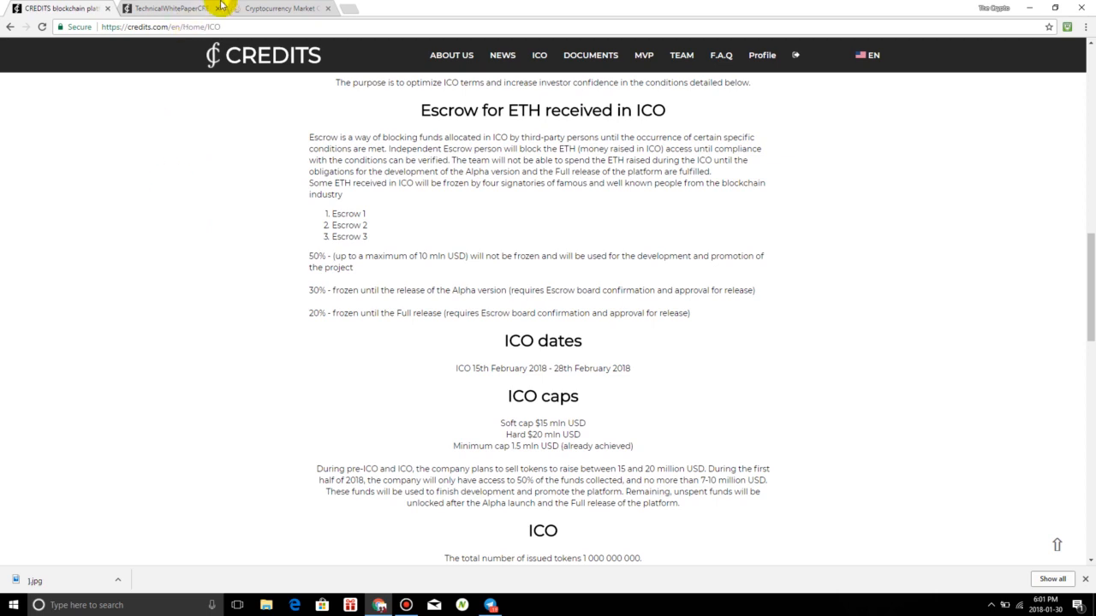
mouse_move(279, 351)
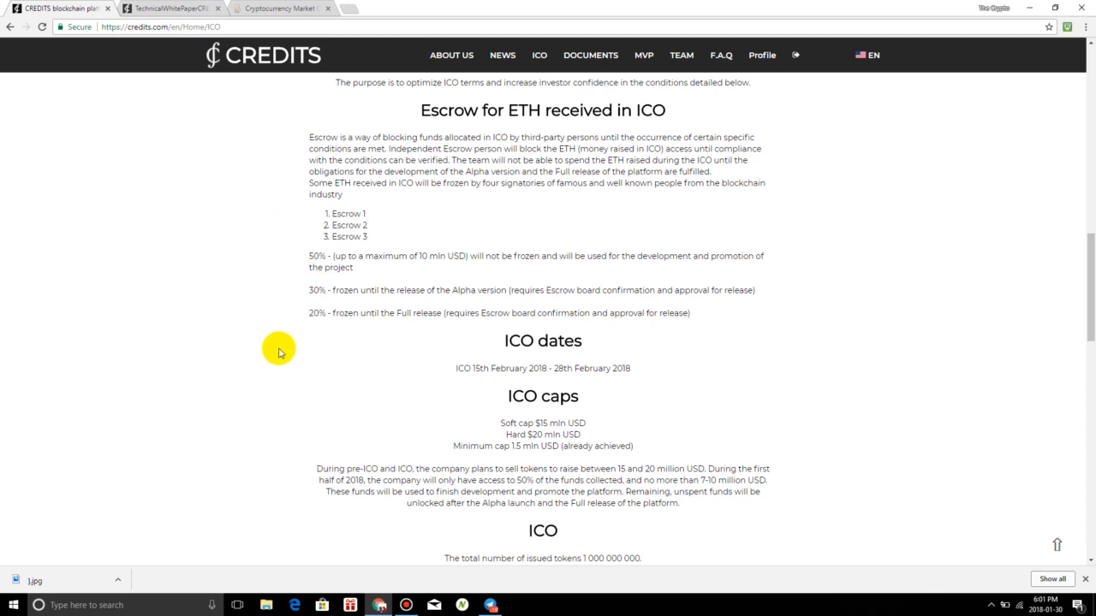
left_click(278, 6)
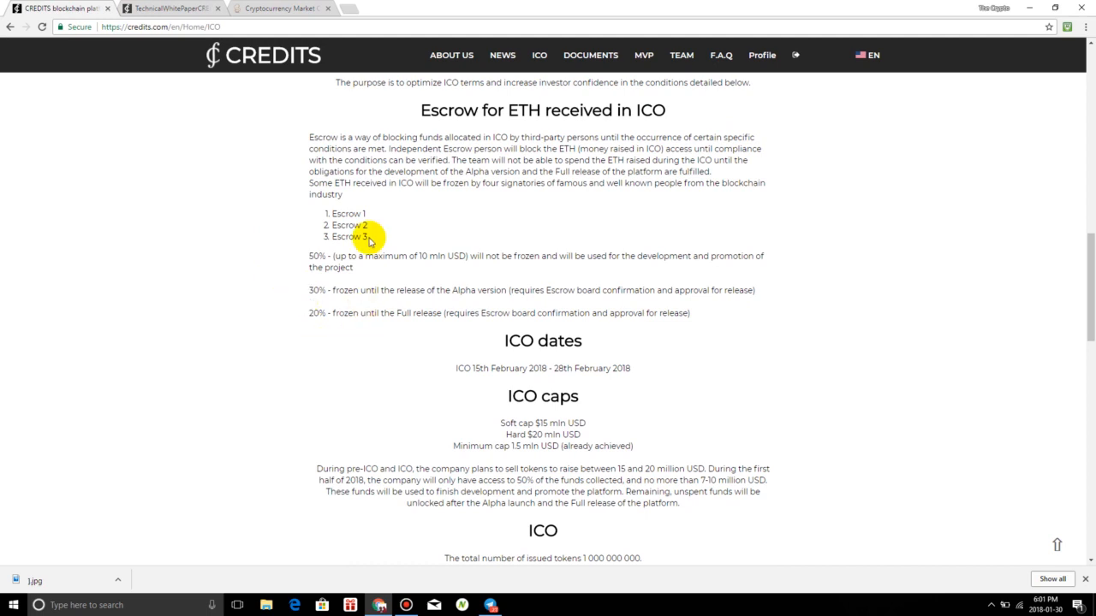
mouse_move(383, 213)
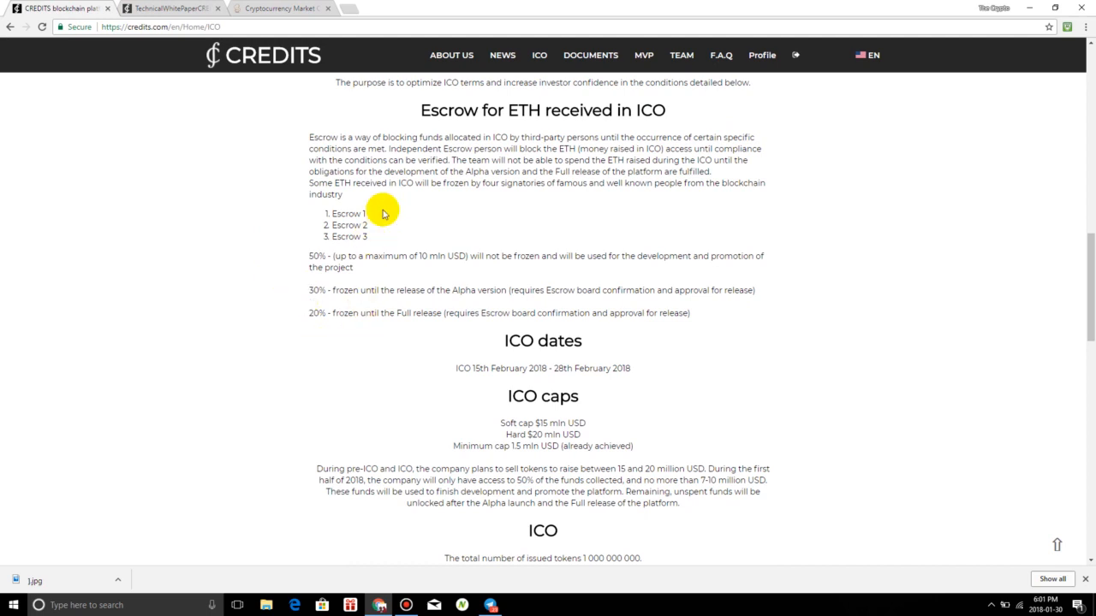
scroll("up", 3)
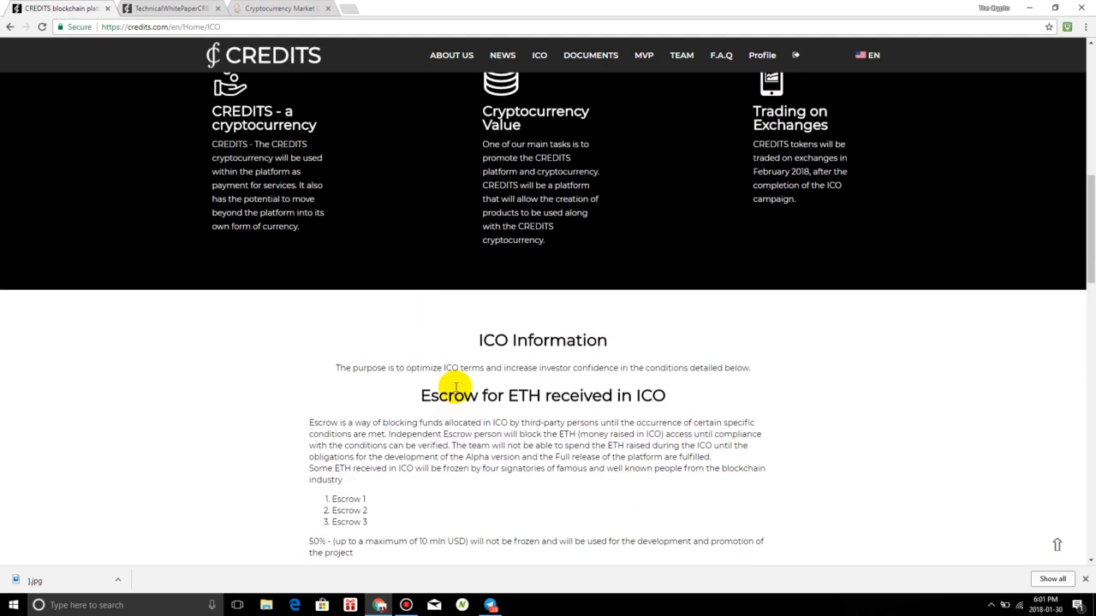
scroll("down", 3)
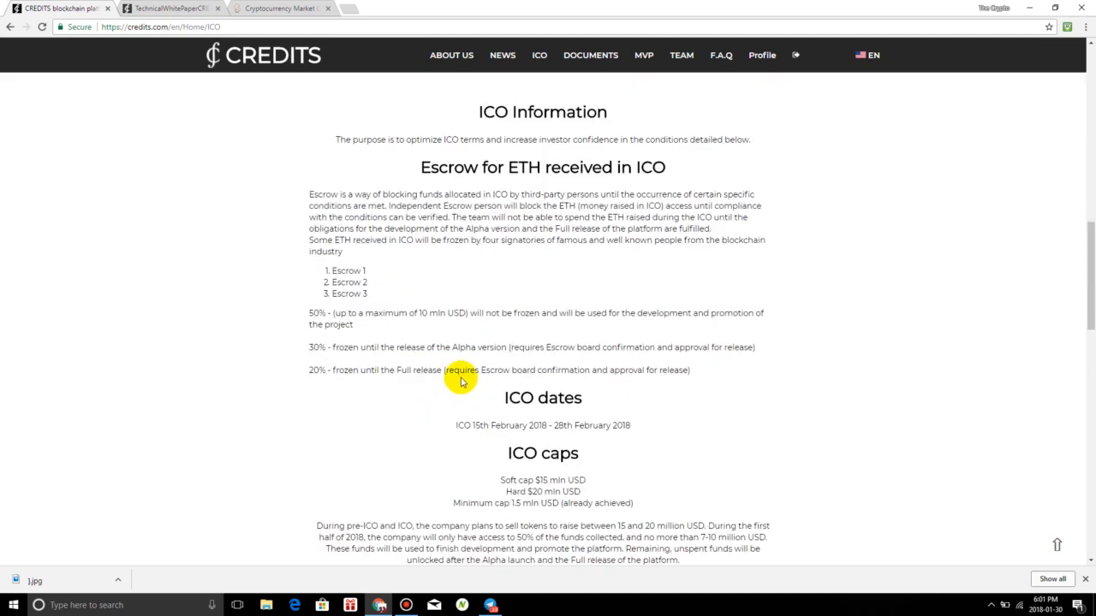
mouse_move(448, 387)
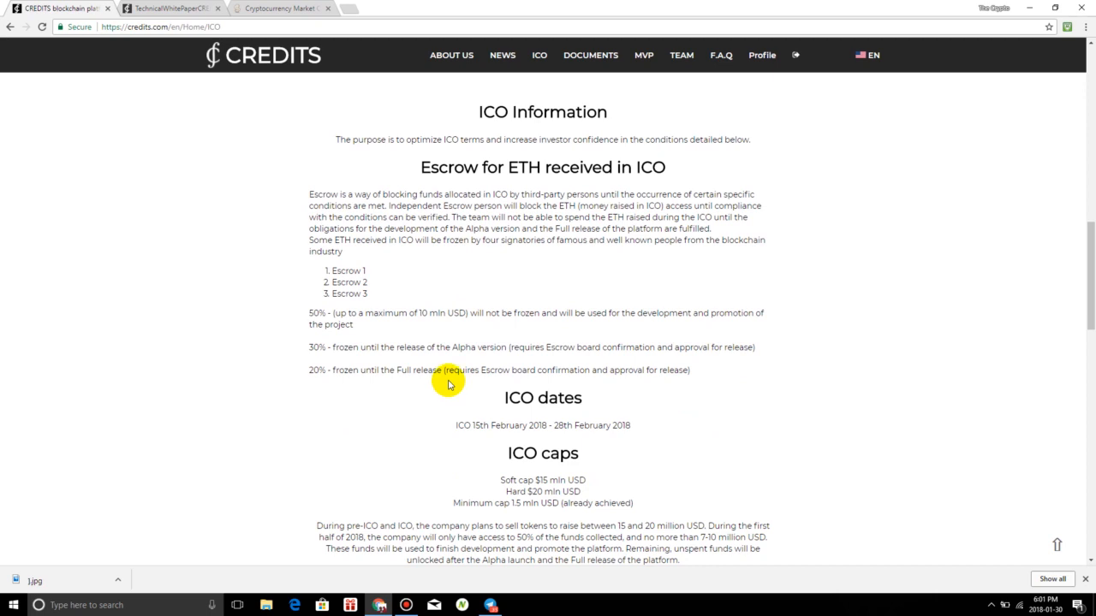
mouse_move(565, 291)
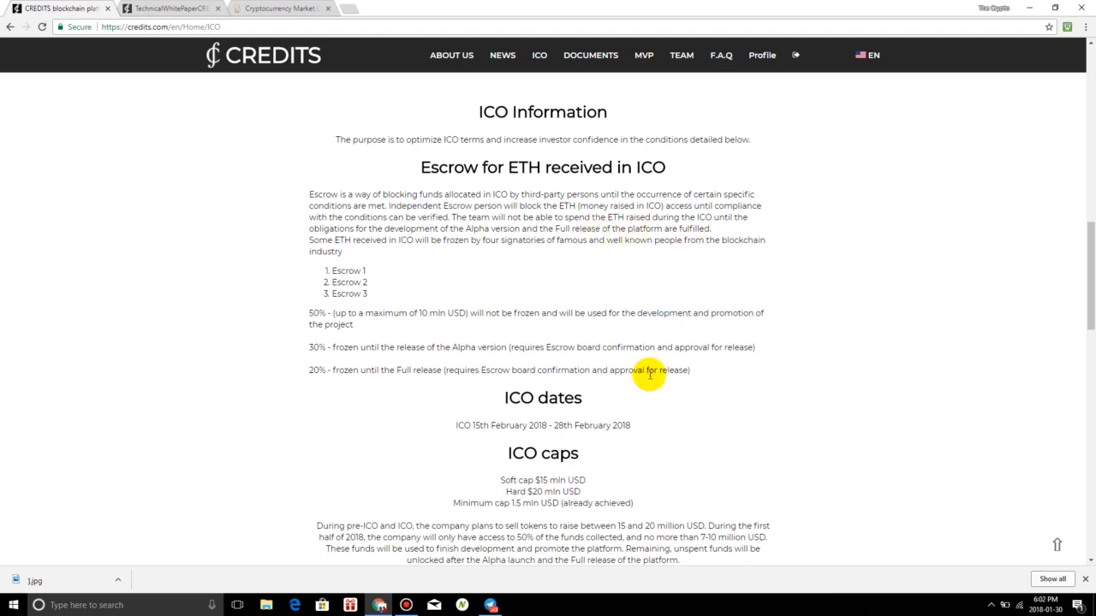
mouse_move(614, 394)
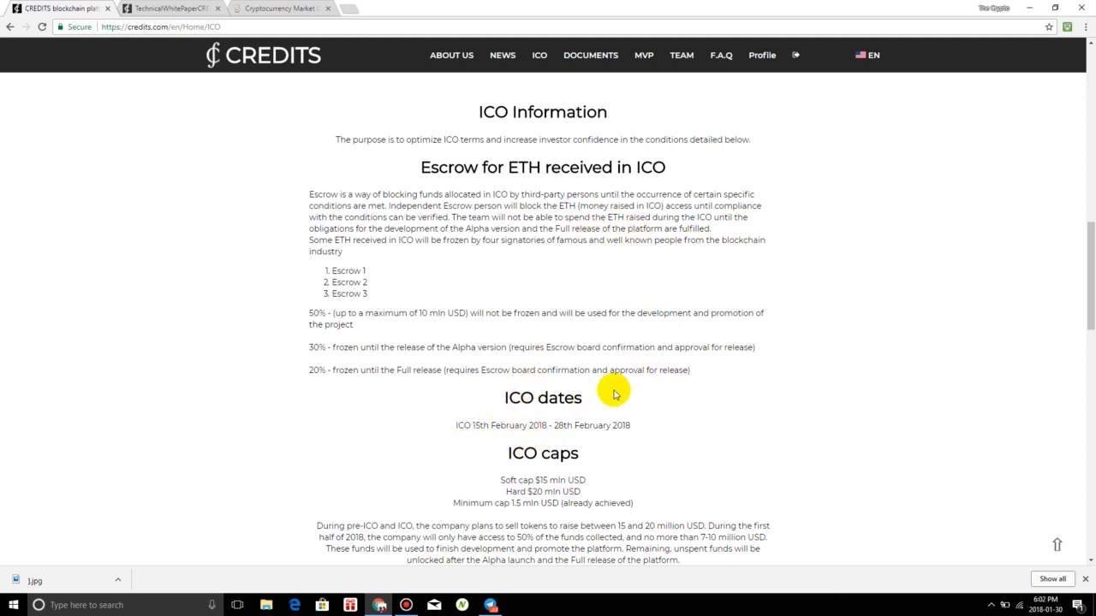
scroll("down", 3)
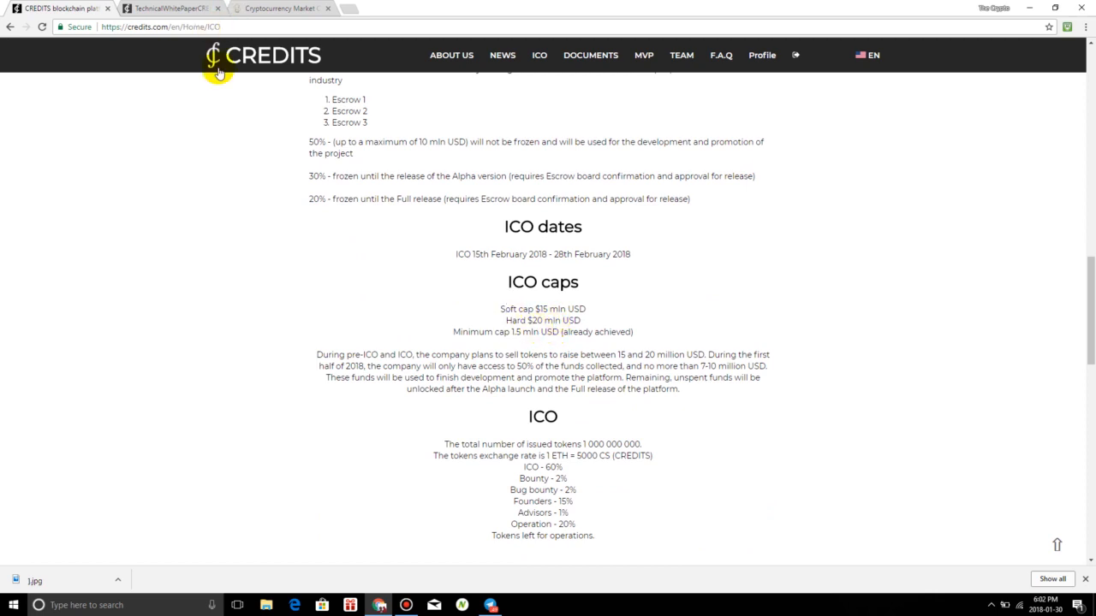
mouse_move(282, 302)
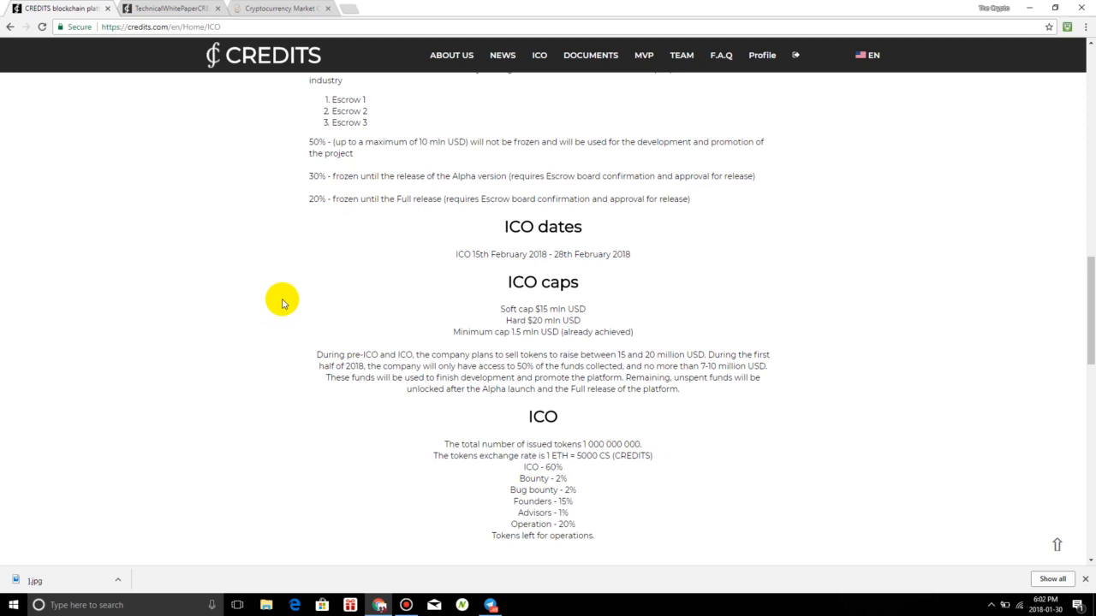
mouse_move(452, 7)
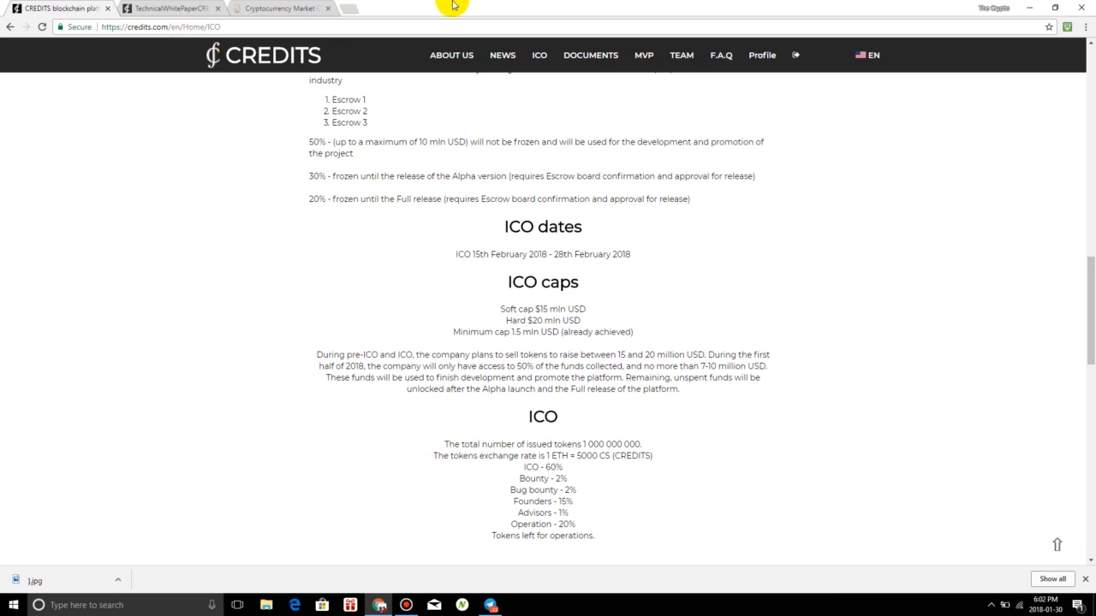